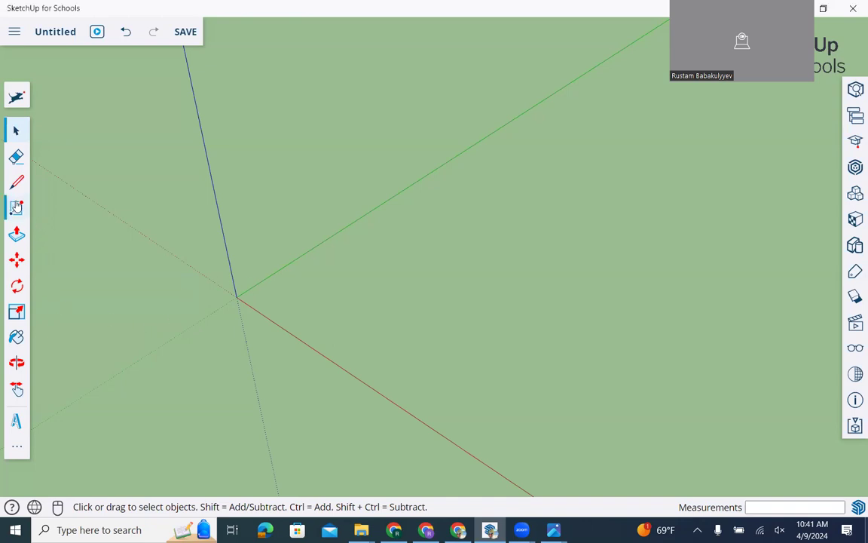
- Start a rectangle at the origin and enter 50',50' as its dimensions
{"action": "left_click", "coordinate": [17, 207]}
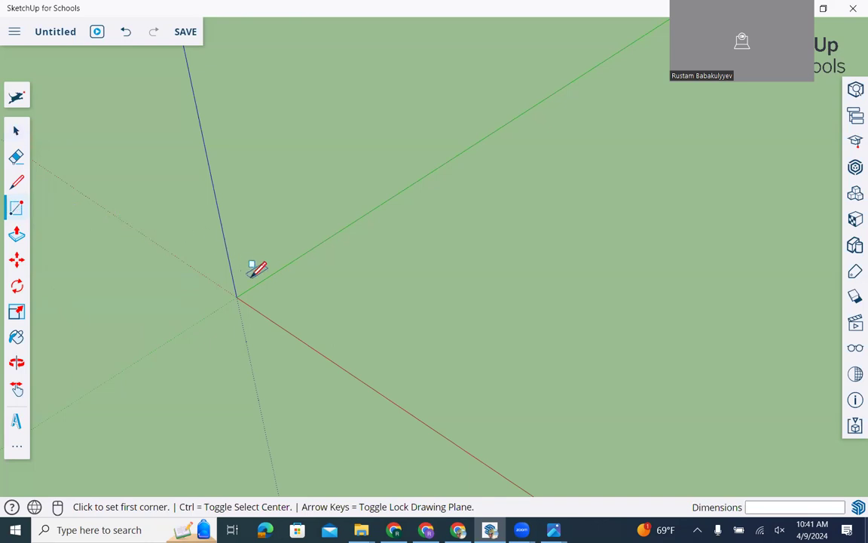
{"action": "mouse_move", "coordinate": [240, 294]}
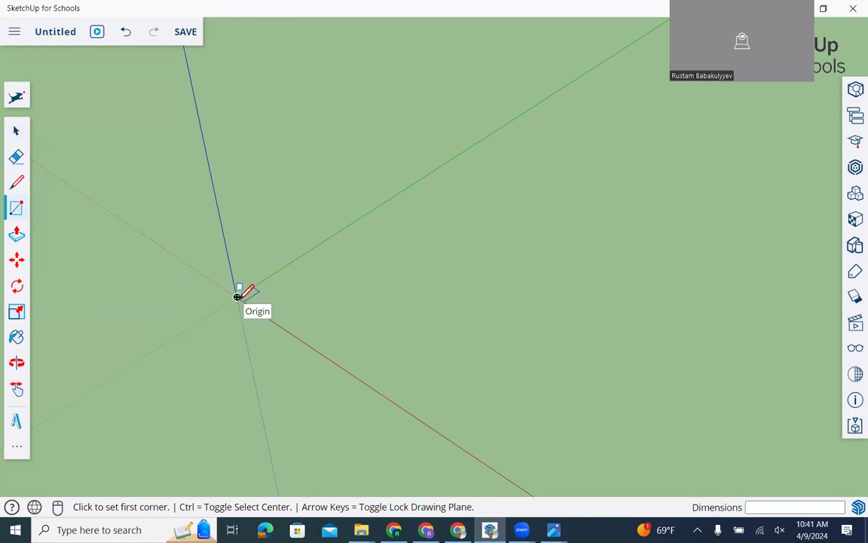
{"action": "left_click", "coordinate": [238, 294]}
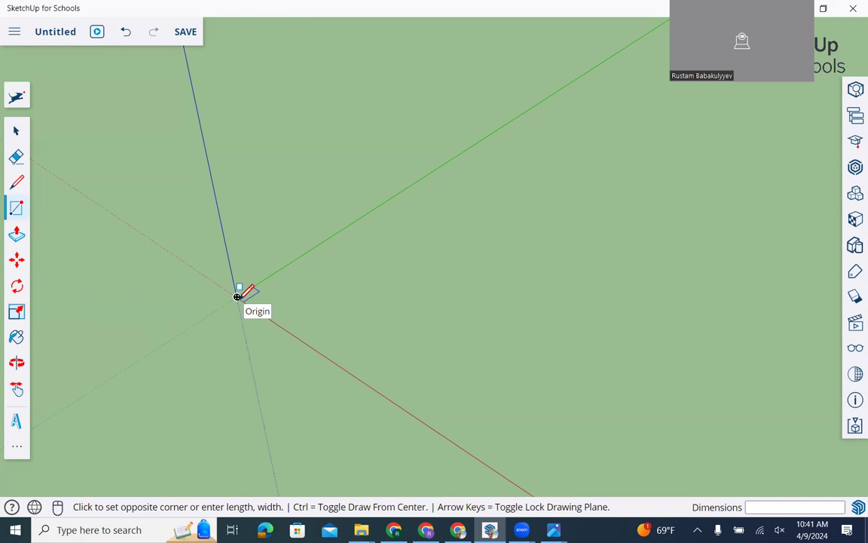
{"action": "type", "text": "50'"}
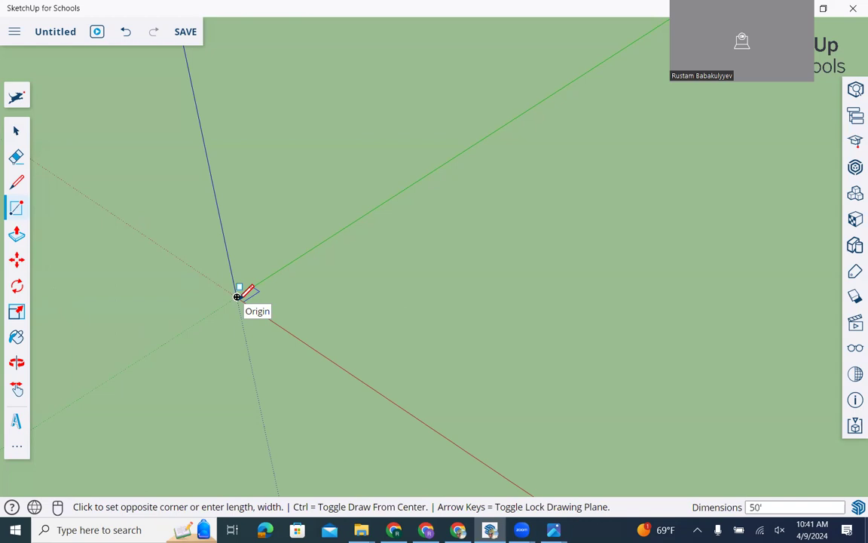
{"action": "type", "text": ",50'"}
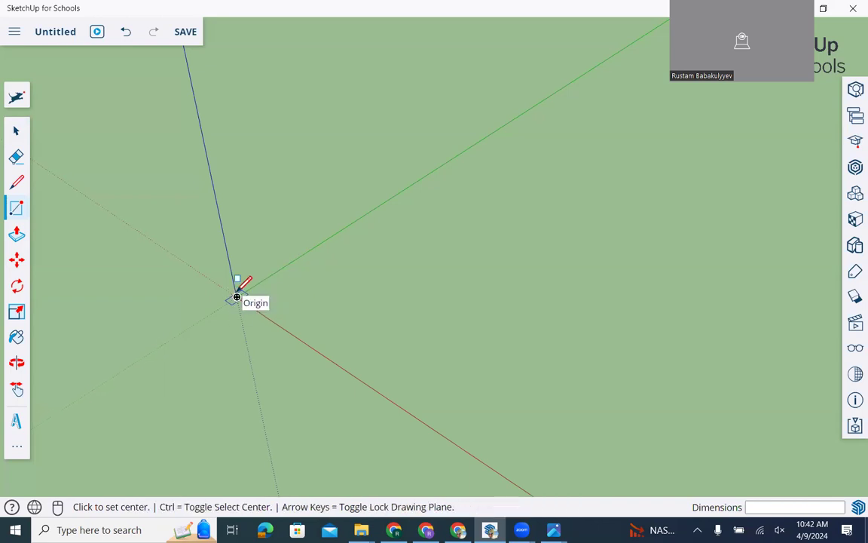
- Place the rectangle's first corner at the origin and enter 50' for its size
{"action": "left_click", "coordinate": [236, 295]}
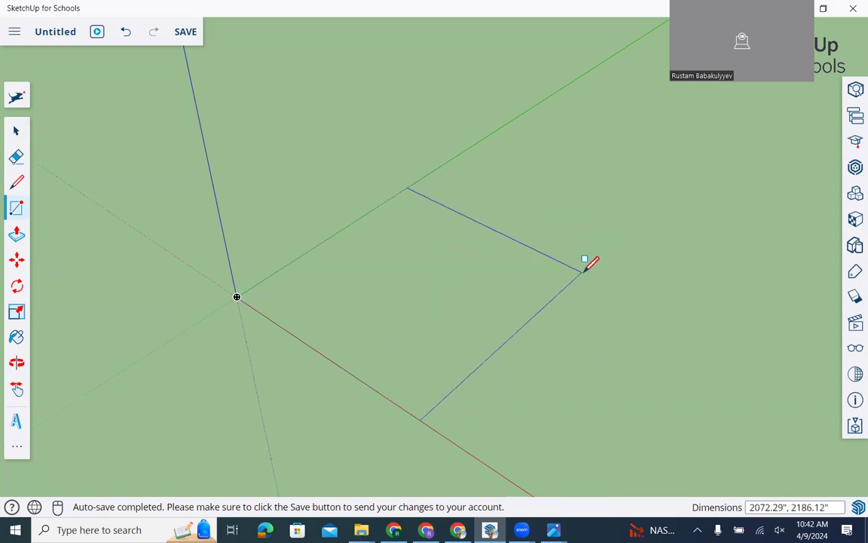
{"action": "type", "text": "50',50"}
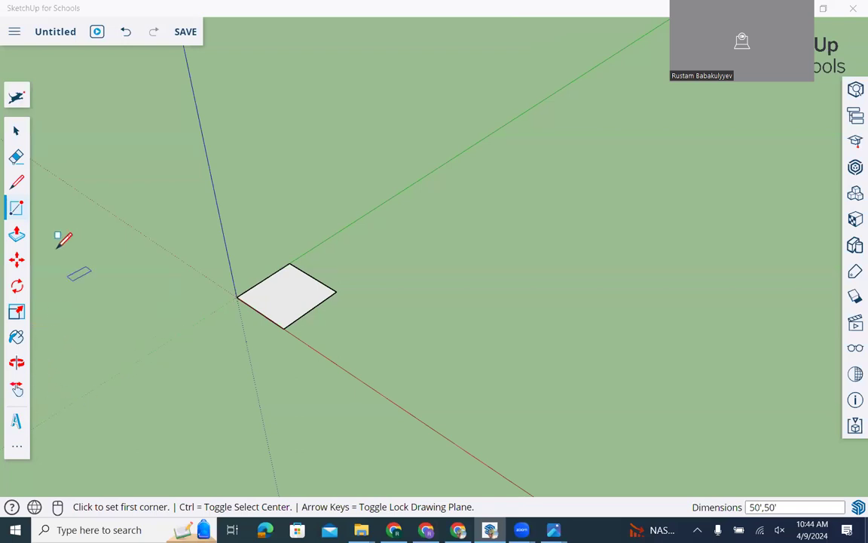
{"action": "mouse_move", "coordinate": [17, 233]}
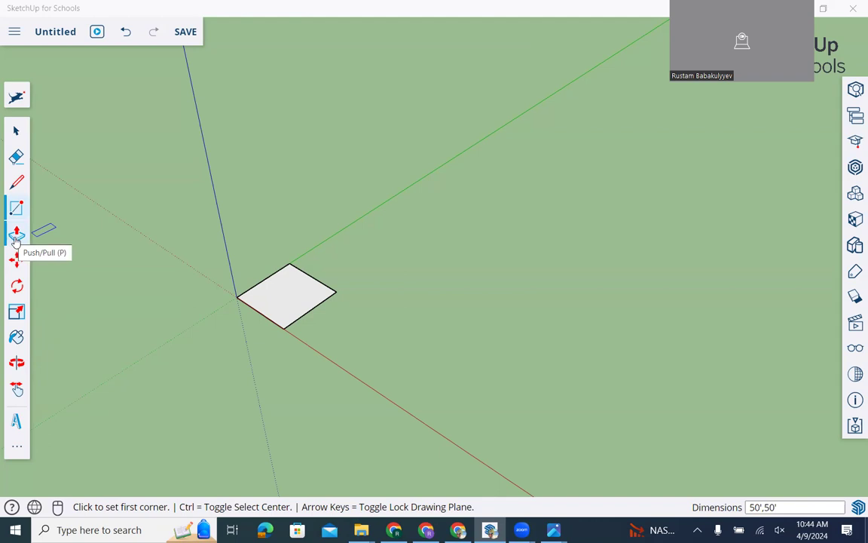
{"action": "mouse_move", "coordinate": [24, 249]}
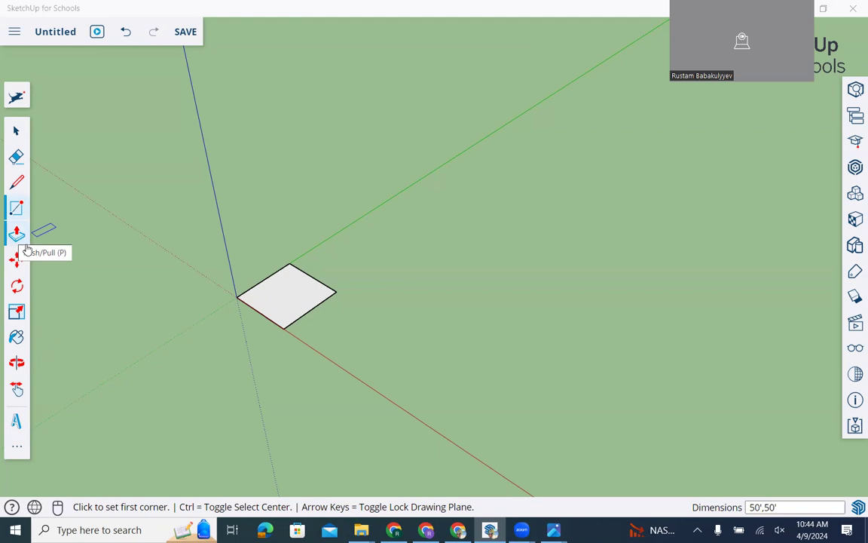
- Push/Pull the square face upward by 600 to form a solid cube
{"action": "left_click", "coordinate": [16, 234]}
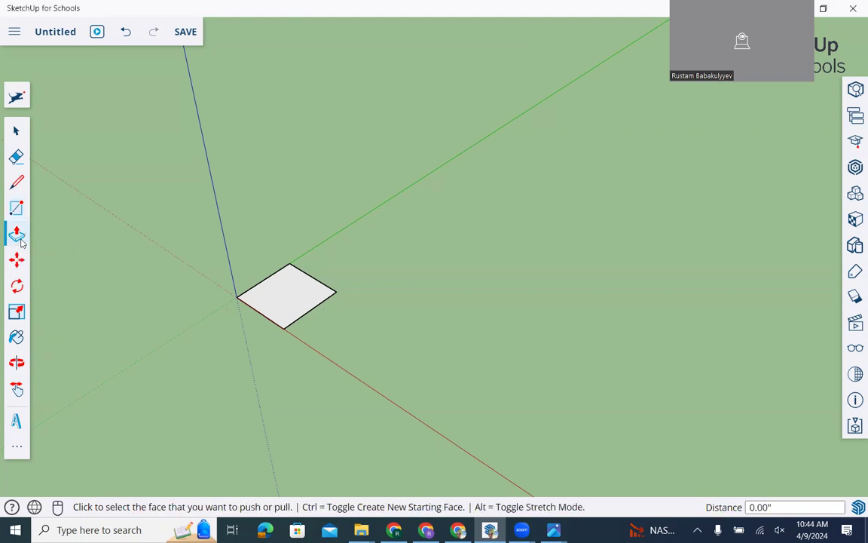
{"action": "left_click", "coordinate": [286, 302]}
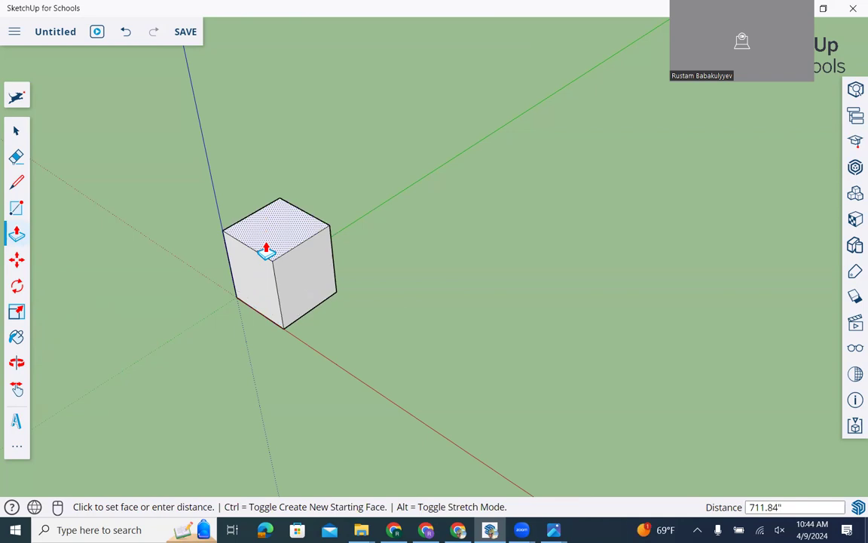
{"action": "type", "text": "50"}
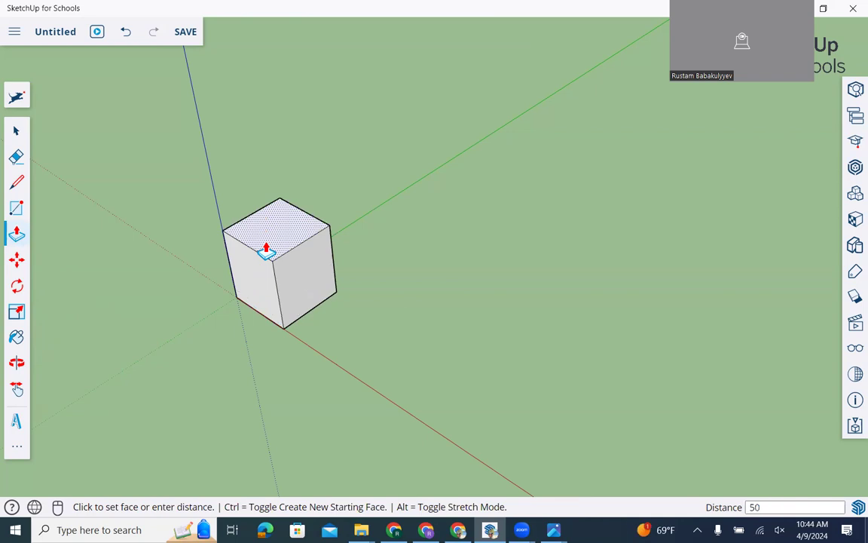
{"action": "type", "text": "600.00\""}
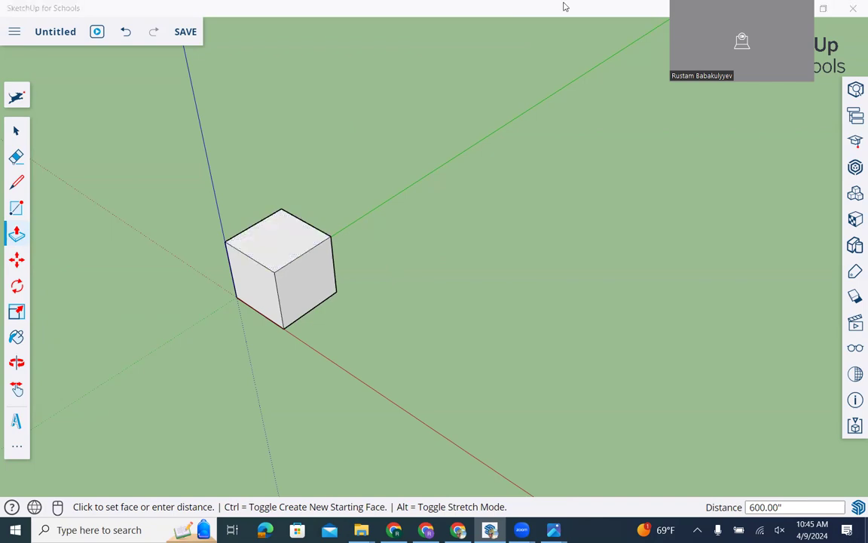
{"action": "left_click", "coordinate": [17, 338]}
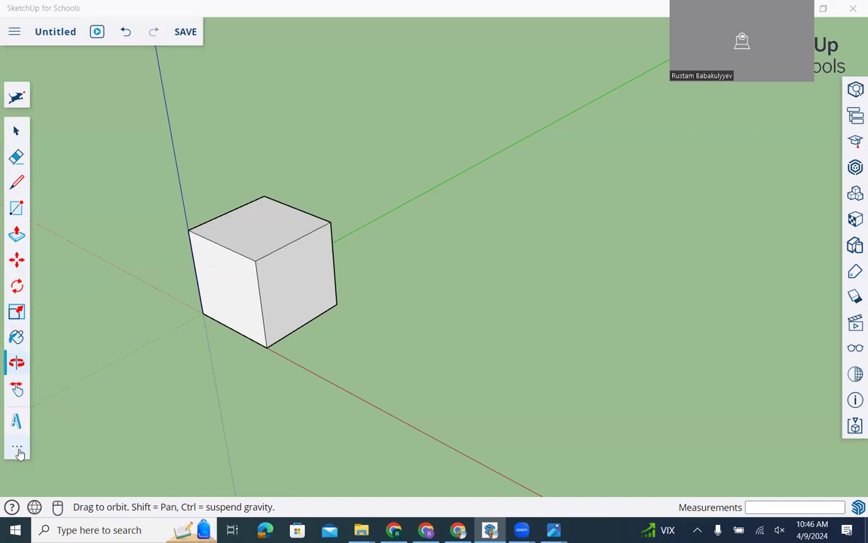
- Choose the Circle tool from the extra tools panel
{"action": "left_click", "coordinate": [17, 446]}
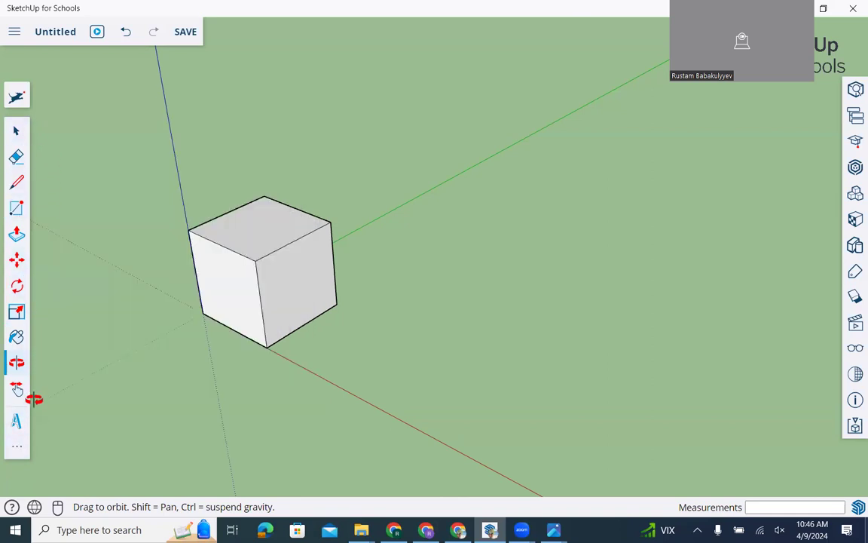
{"action": "mouse_move", "coordinate": [17, 449]}
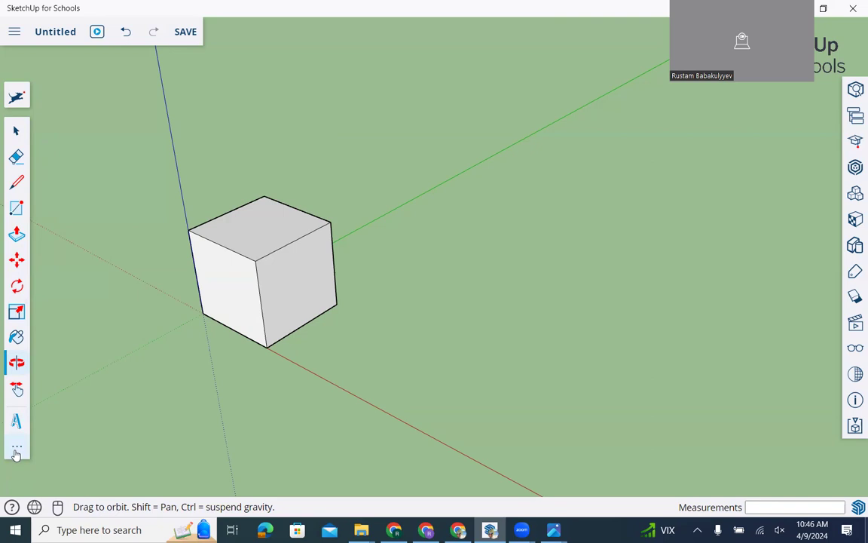
{"action": "left_click", "coordinate": [17, 449]}
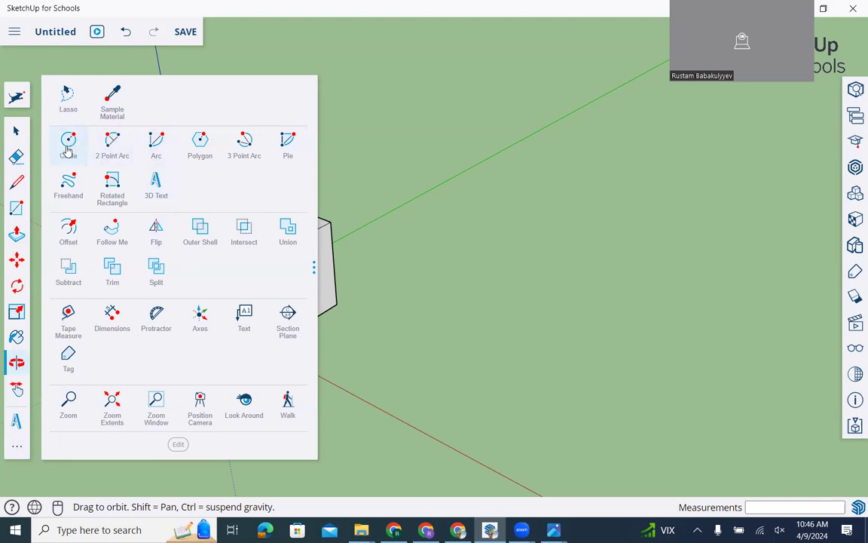
{"action": "mouse_move", "coordinate": [68, 143]}
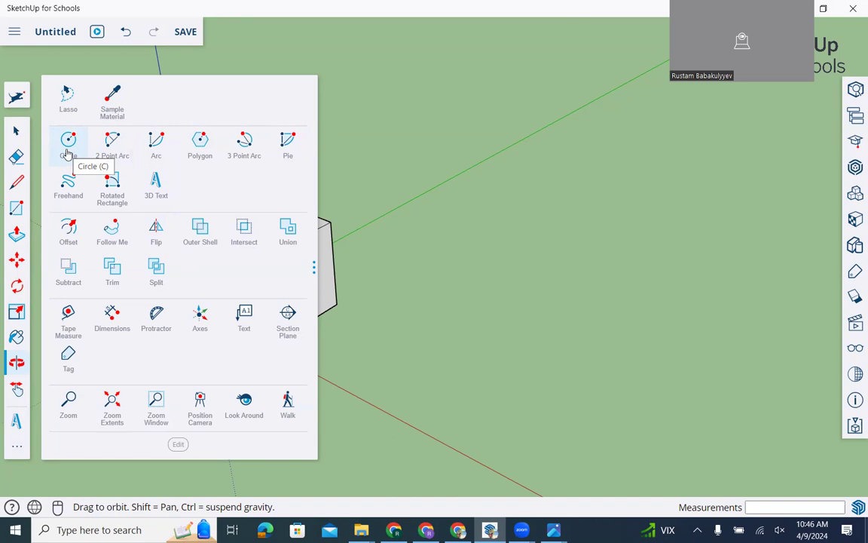
{"action": "left_click", "coordinate": [68, 144]}
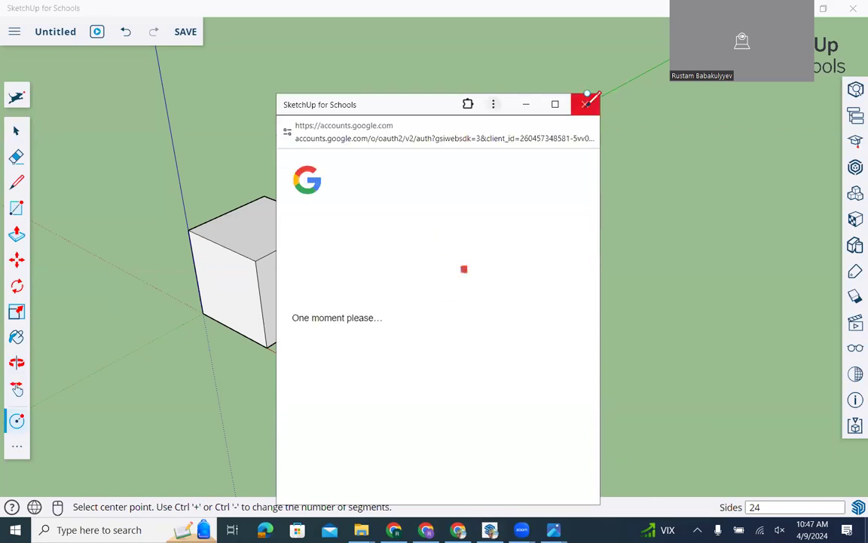
- Dismiss the sign-in window and orbit around the cube and cylinder
{"action": "left_click", "coordinate": [587, 104]}
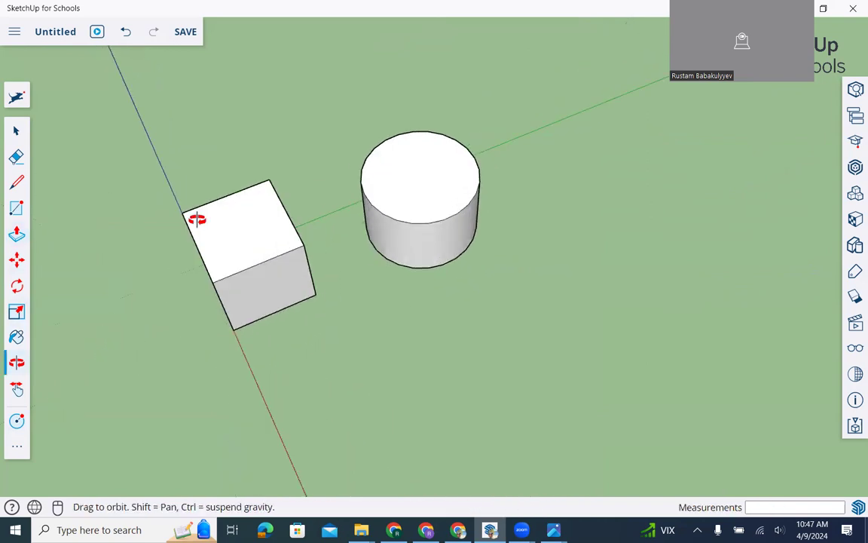
{"action": "left_click_drag", "start_coordinate": [196, 218], "coordinate": [496, 249]}
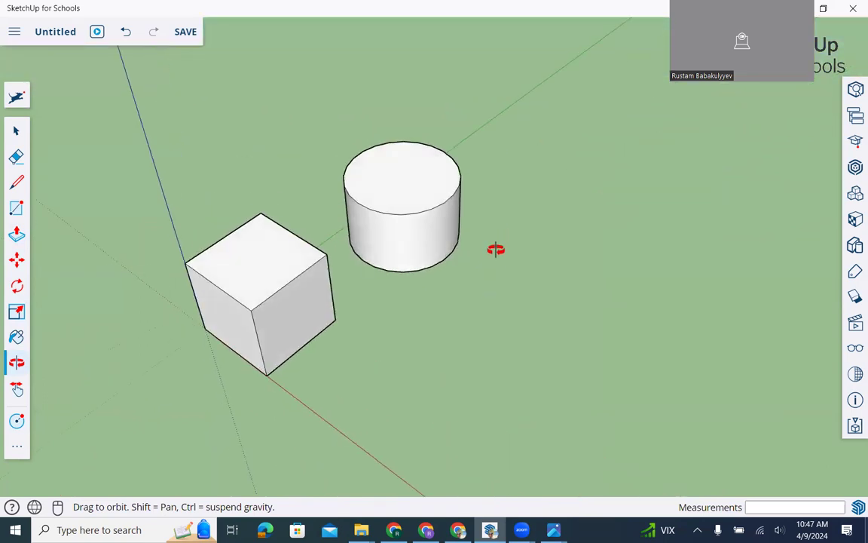
{"action": "mouse_move", "coordinate": [208, 193]}
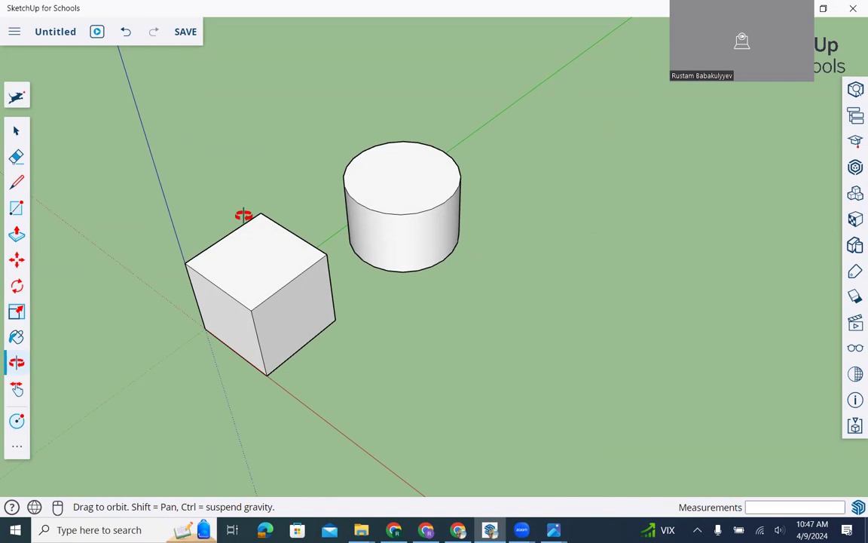
{"action": "mouse_move", "coordinate": [654, 235]}
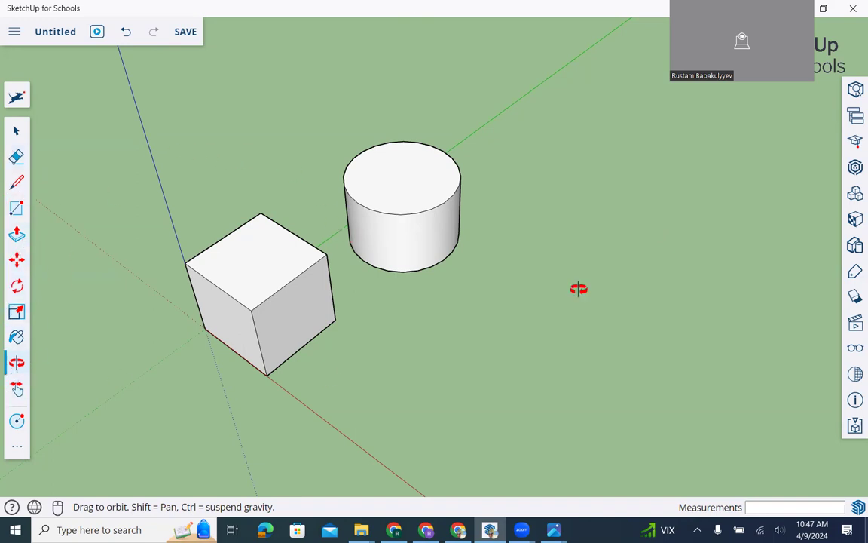
{"action": "mouse_move", "coordinate": [618, 193]}
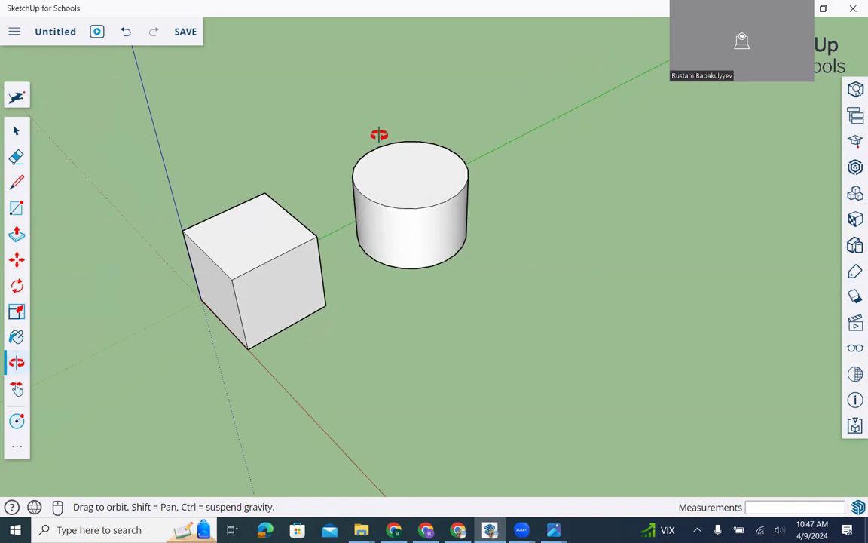
{"action": "mouse_move", "coordinate": [385, 151]}
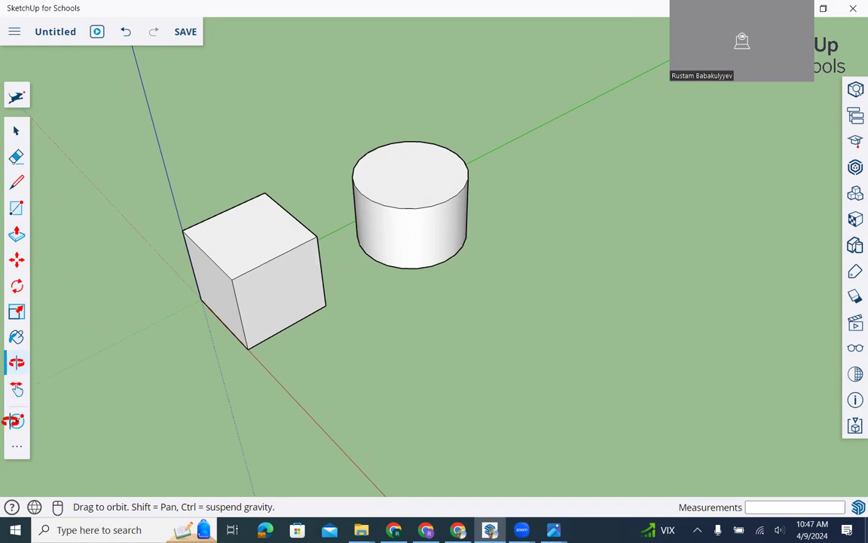
- Select the disc's inner circle for removal and begin raising the ring into a tube
{"action": "left_click", "coordinate": [17, 421]}
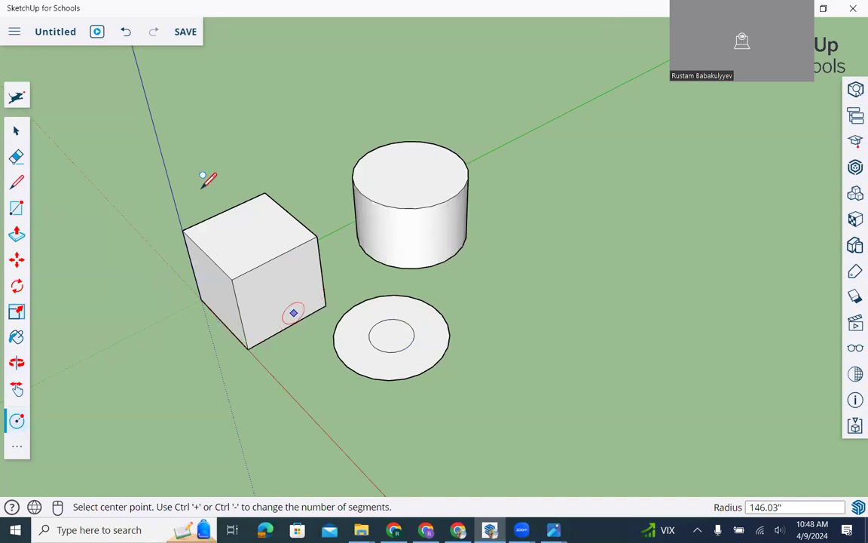
{"action": "mouse_move", "coordinate": [15, 129]}
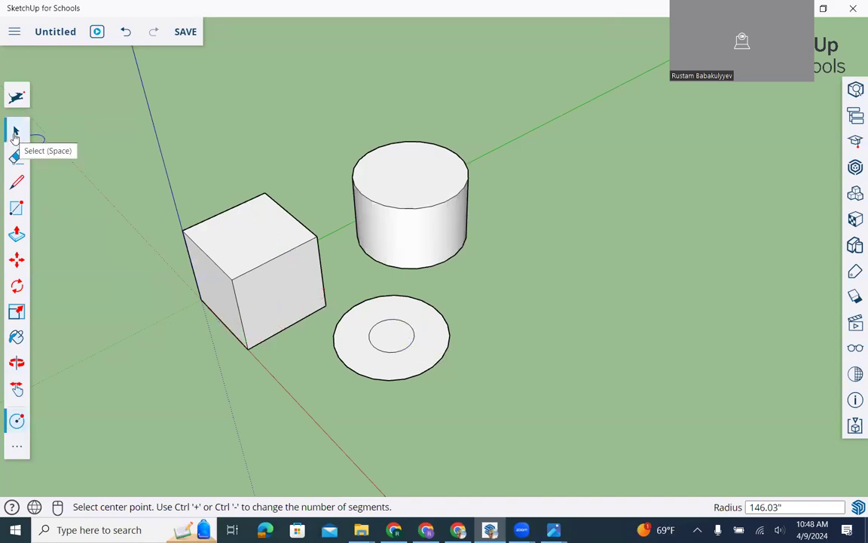
{"action": "left_click", "coordinate": [17, 130]}
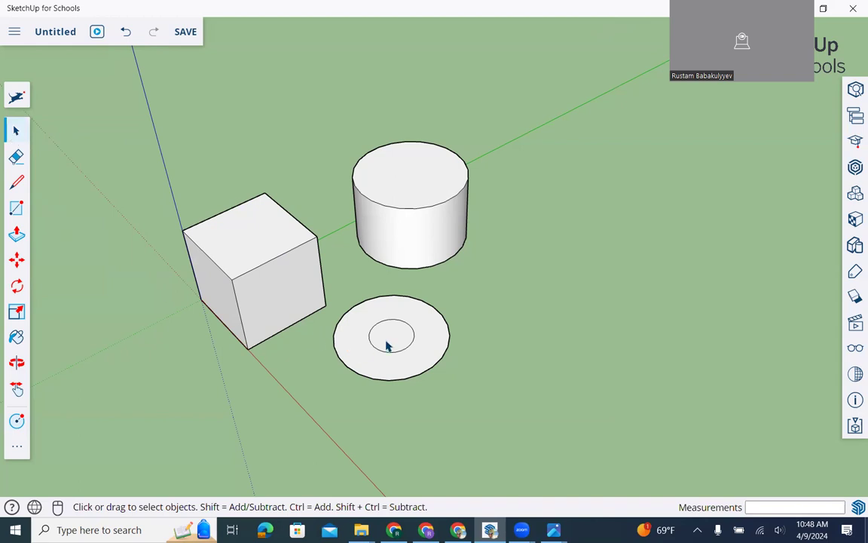
{"action": "left_click", "coordinate": [392, 338]}
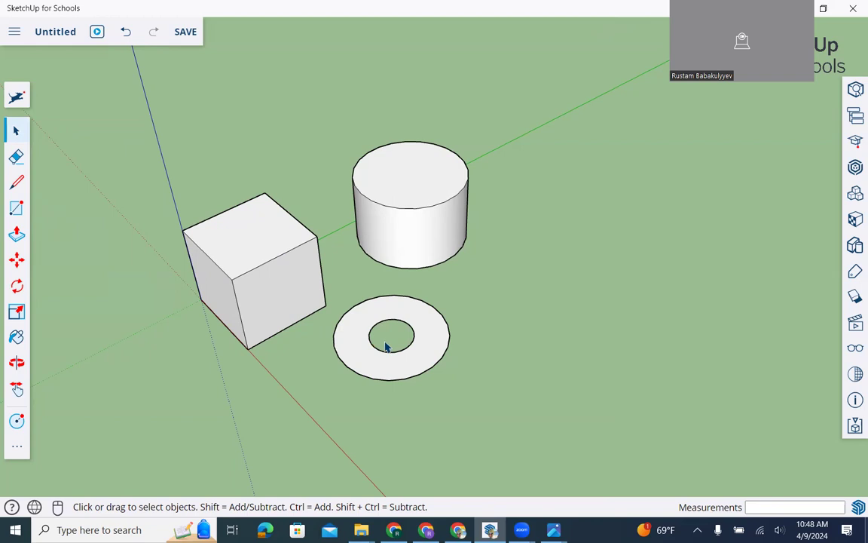
{"action": "mouse_move", "coordinate": [377, 386]}
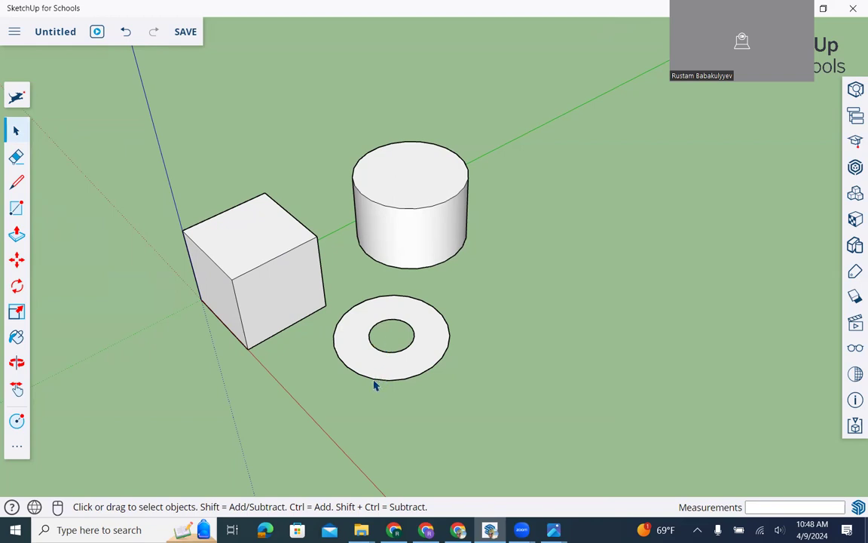
{"action": "left_click", "coordinate": [17, 233]}
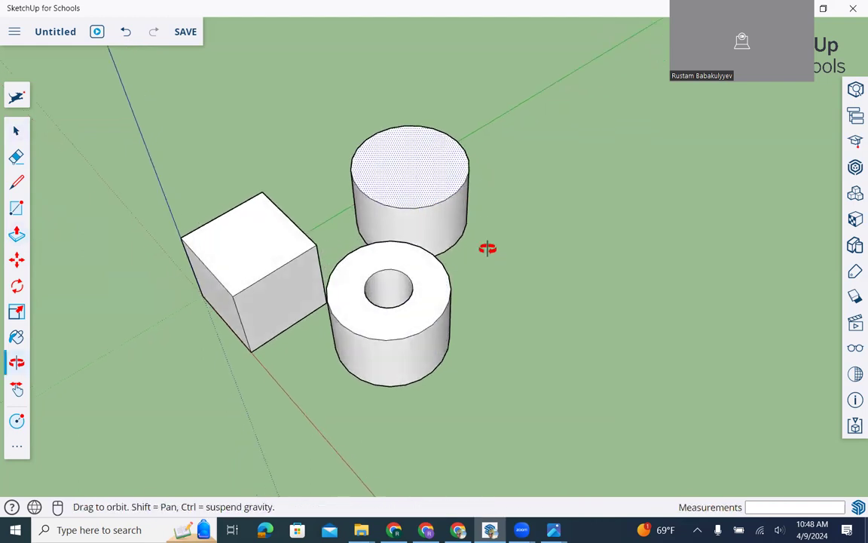
- Orbit the view to look down at the tube
{"action": "left_click_drag", "start_coordinate": [489, 249], "coordinate": [390, 377]}
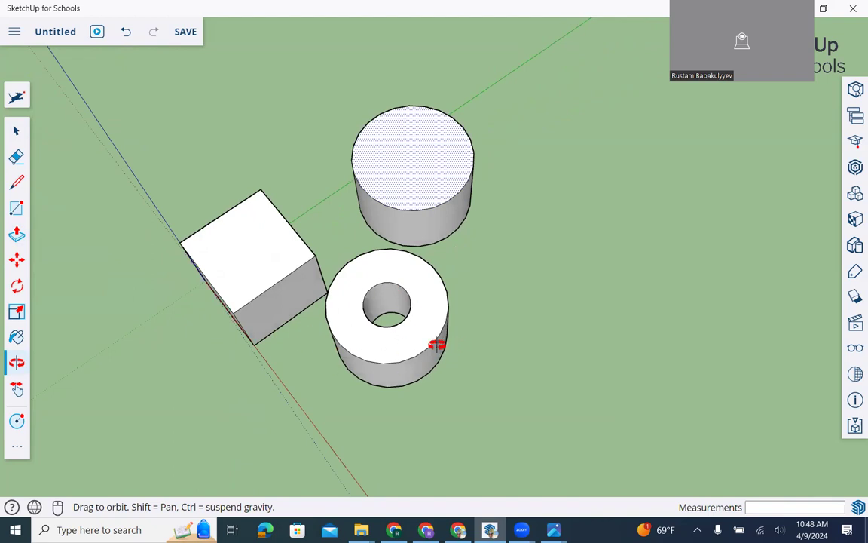
{"action": "mouse_move", "coordinate": [434, 347]}
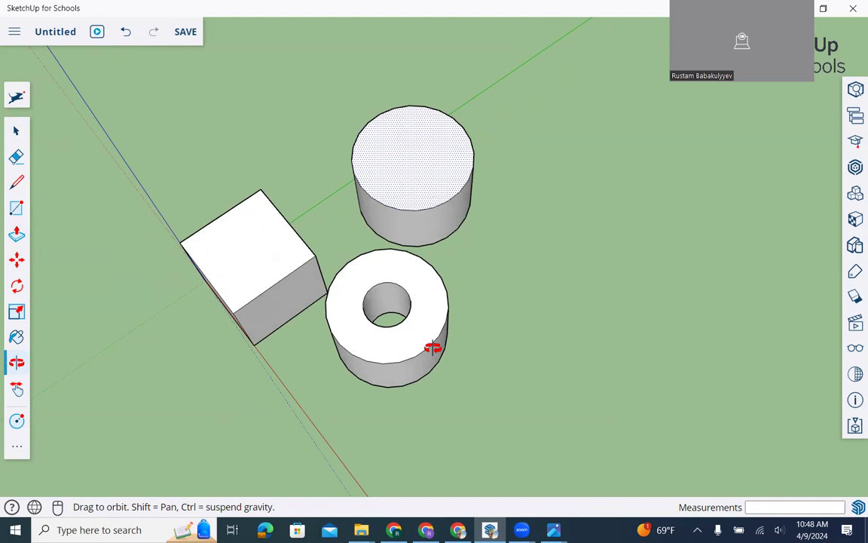
{"action": "mouse_move", "coordinate": [371, 277]}
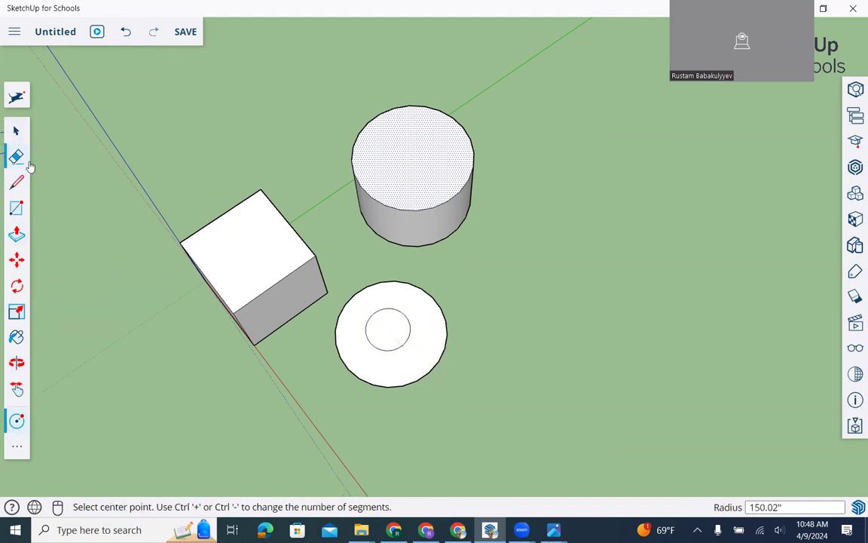
{"action": "mouse_move", "coordinate": [16, 155]}
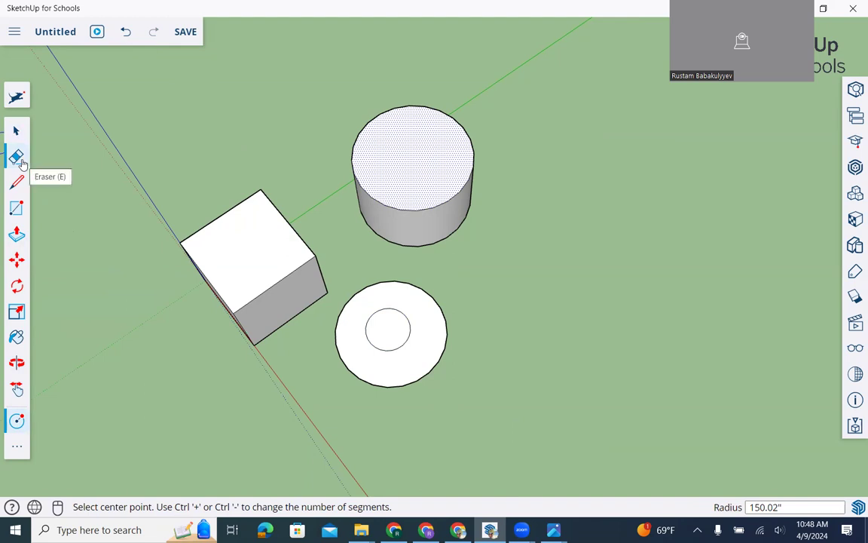
- Erase the inner circle's face and tilt the view to see the tube's side
{"action": "left_click", "coordinate": [17, 155]}
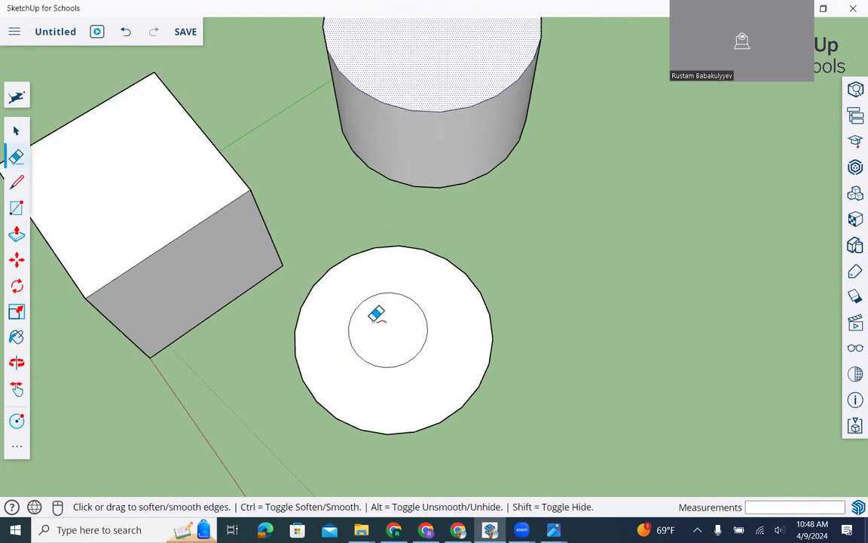
{"action": "mouse_move", "coordinate": [379, 343]}
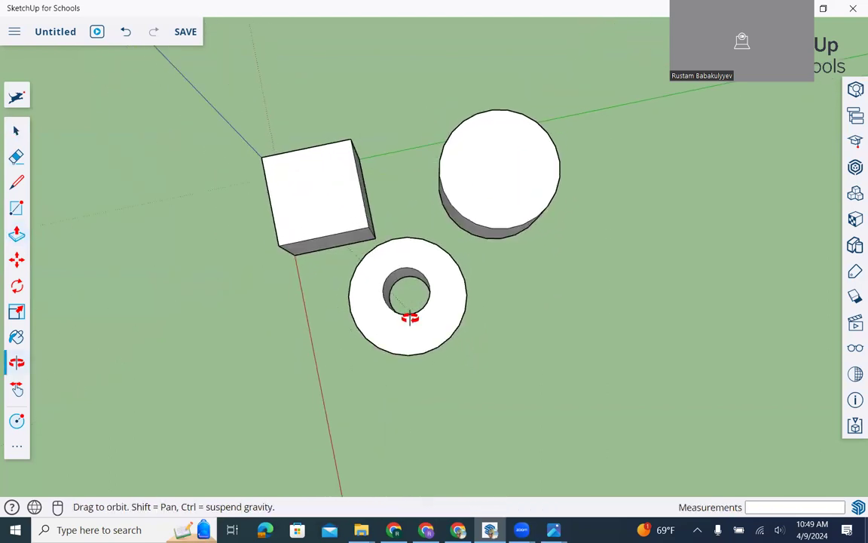
{"action": "left_click_drag", "start_coordinate": [410, 316], "coordinate": [654, 324]}
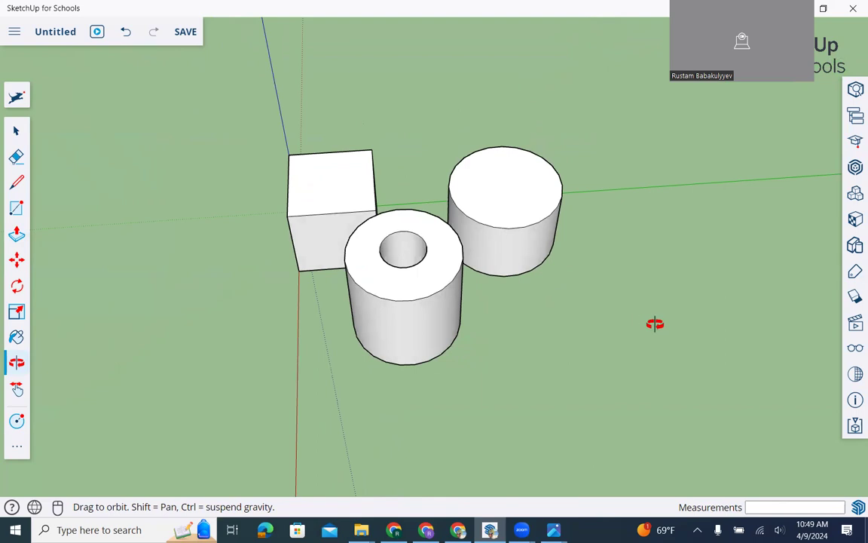
{"action": "left_click_drag", "start_coordinate": [654, 324], "coordinate": [660, 170]}
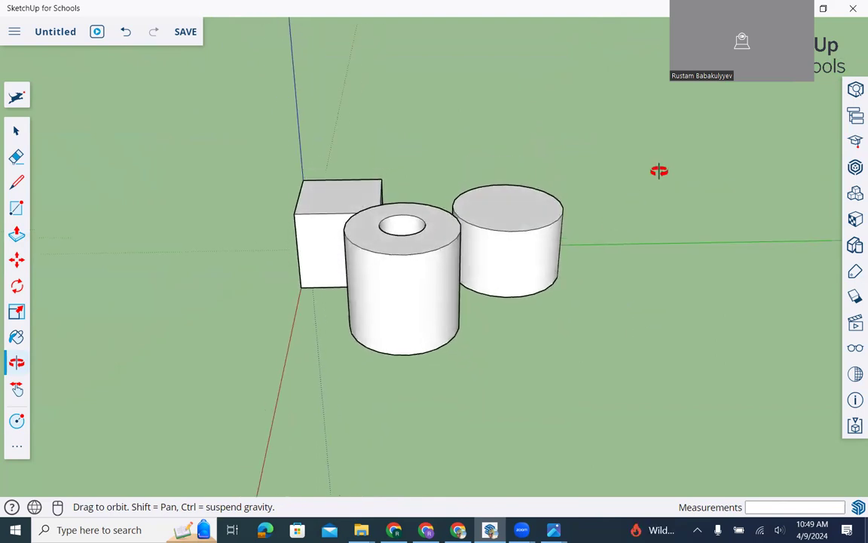
{"action": "mouse_move", "coordinate": [670, 160]}
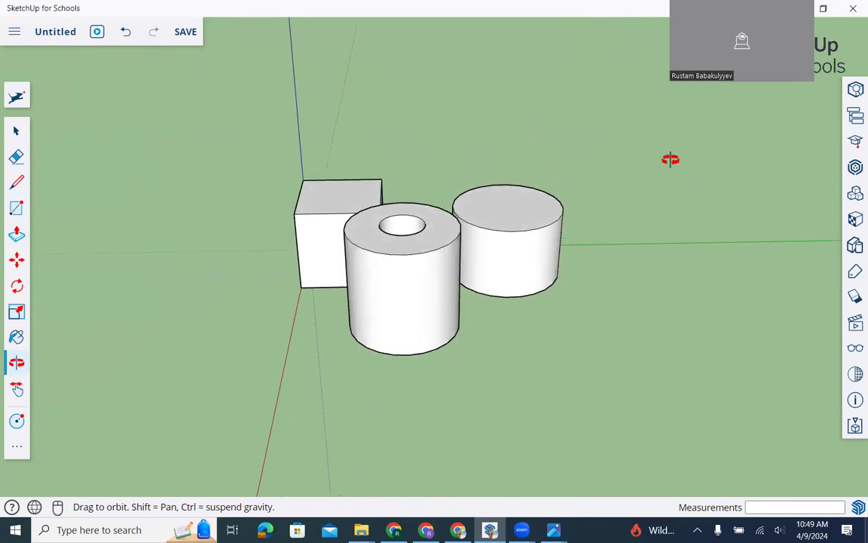
{"action": "mouse_move", "coordinate": [796, 199]}
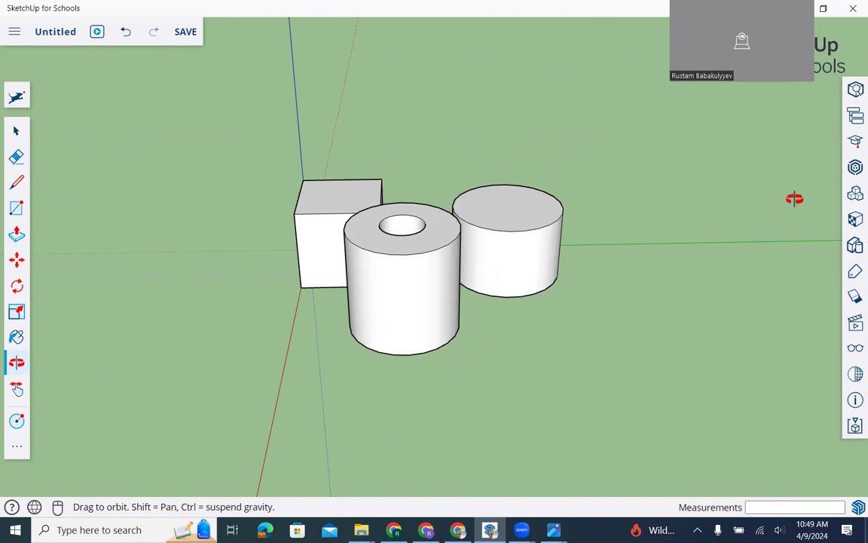
{"action": "left_click_drag", "start_coordinate": [794, 198], "coordinate": [750, 282]}
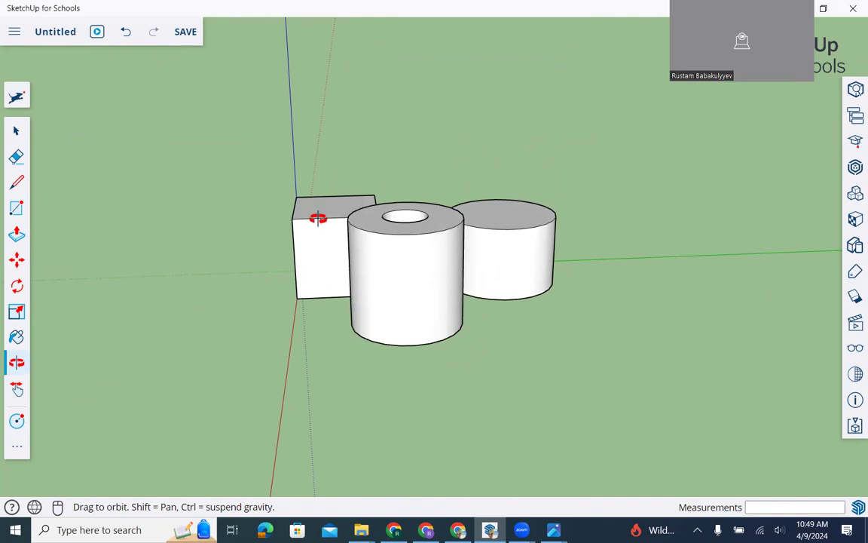
{"action": "mouse_move", "coordinate": [265, 223]}
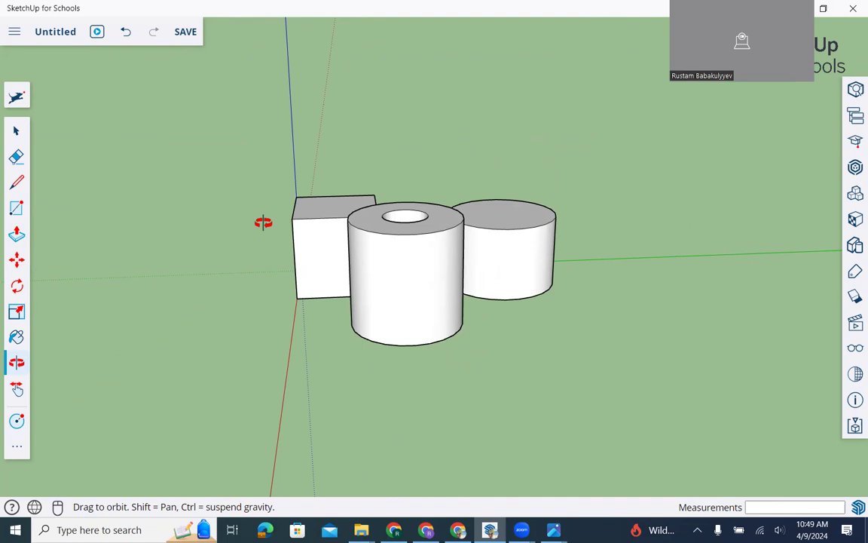
{"action": "mouse_move", "coordinate": [266, 230]}
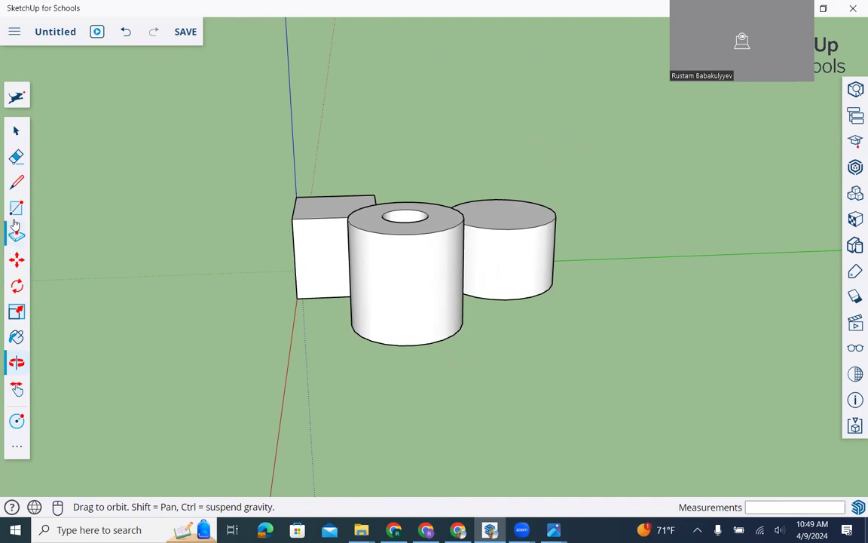
- Draw a flat rectangle on the ground to the right of the cylinder
{"action": "left_click", "coordinate": [17, 209]}
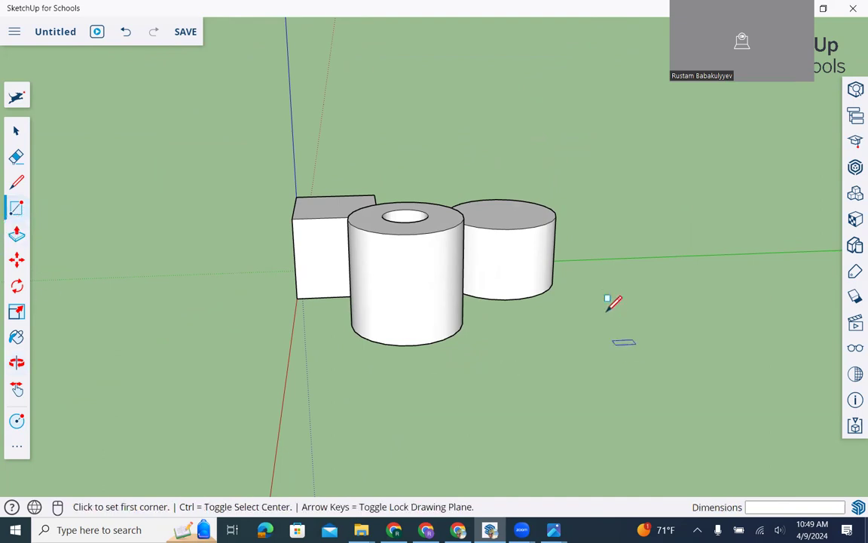
{"action": "left_click", "coordinate": [606, 302]}
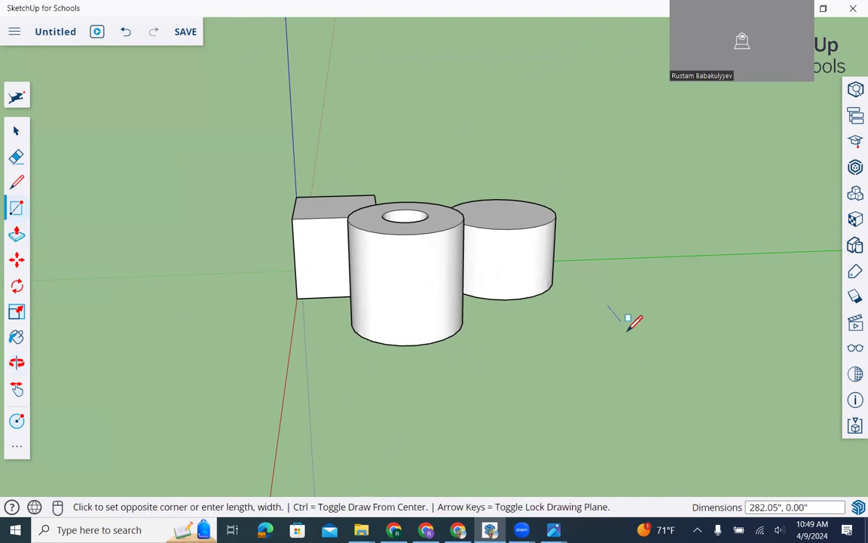
{"action": "left_click_drag", "start_coordinate": [627, 317], "coordinate": [772, 351]}
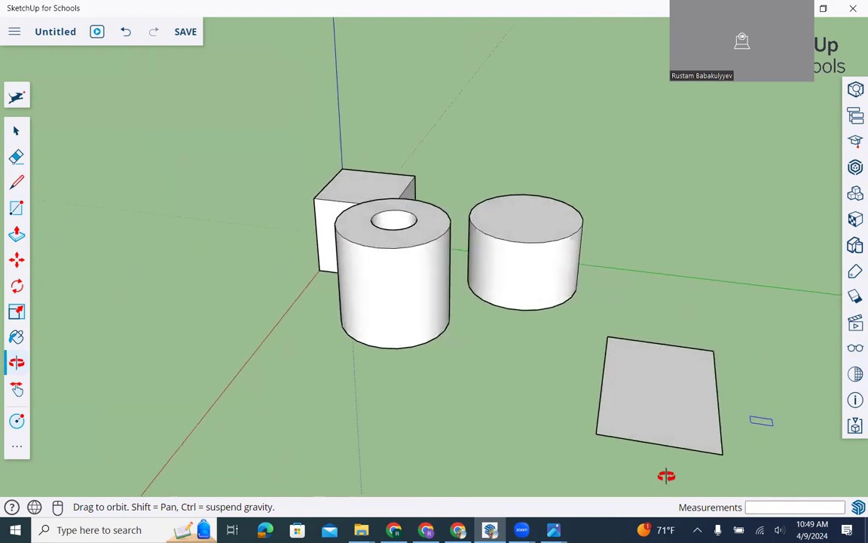
{"action": "left_click_drag", "start_coordinate": [667, 476], "coordinate": [645, 319]}
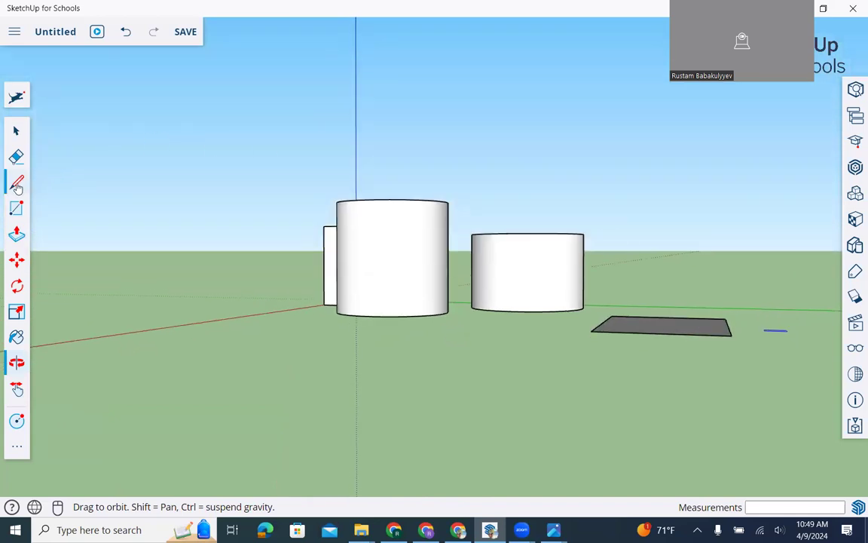
- Draw diagonals across the rectangle with the Line tool and view the resulting pyramid
{"action": "left_click", "coordinate": [17, 184]}
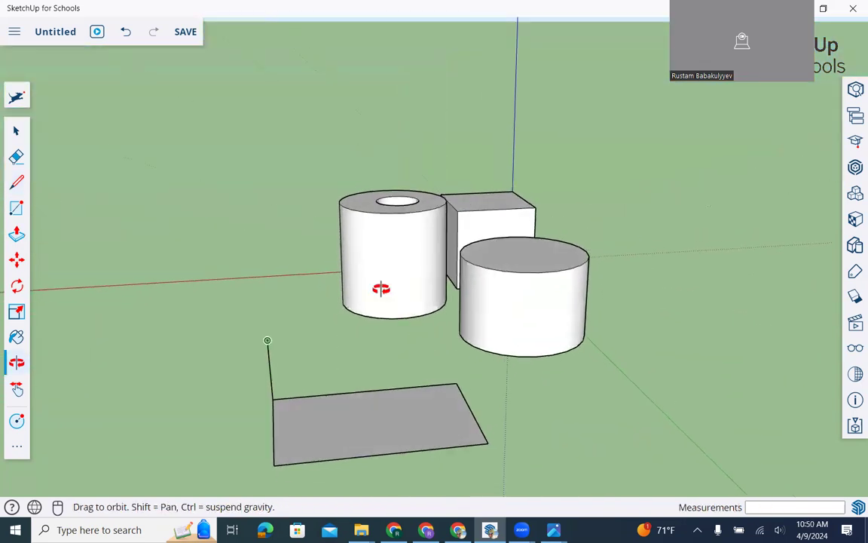
{"action": "left_click_drag", "start_coordinate": [379, 289], "coordinate": [282, 294]}
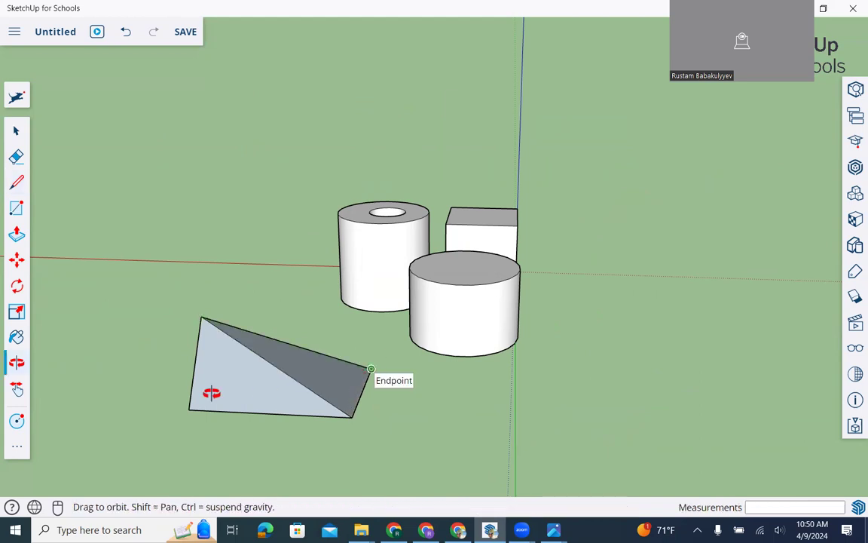
{"action": "left_click_drag", "start_coordinate": [211, 392], "coordinate": [564, 473]}
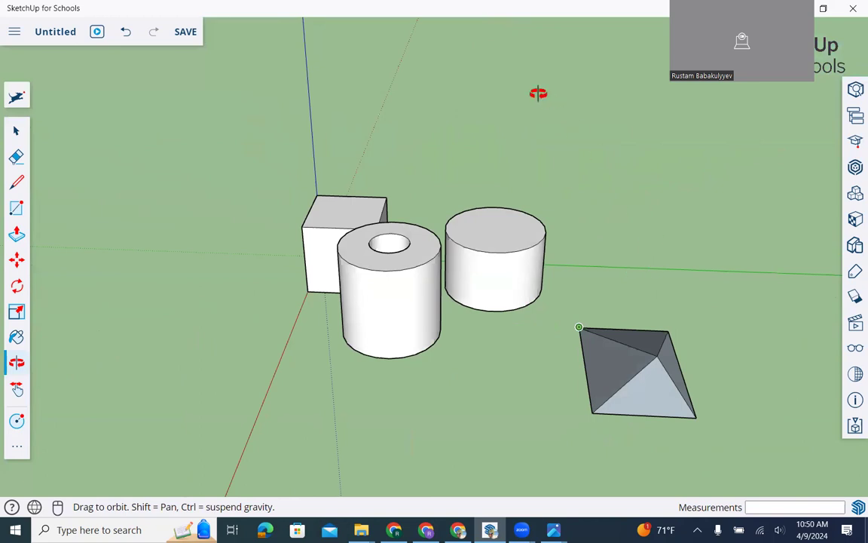
{"action": "mouse_move", "coordinate": [460, 58]}
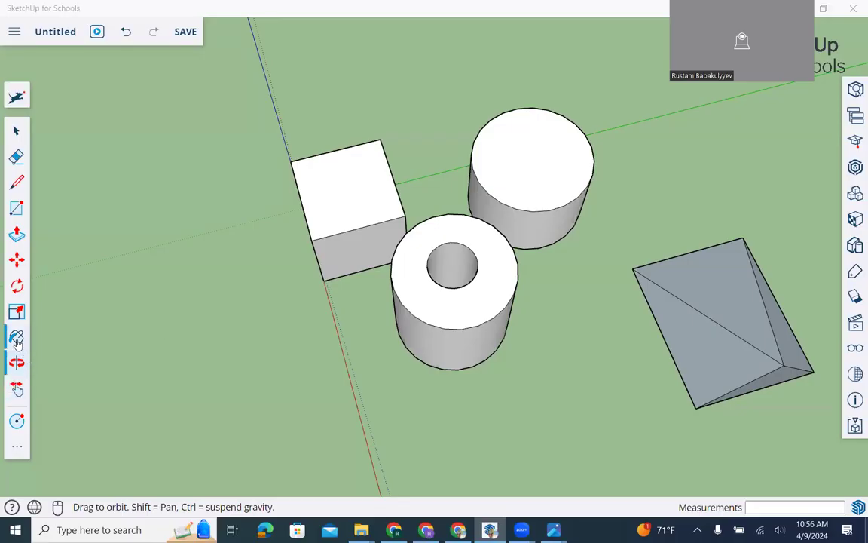
{"action": "mouse_move", "coordinate": [16, 338]}
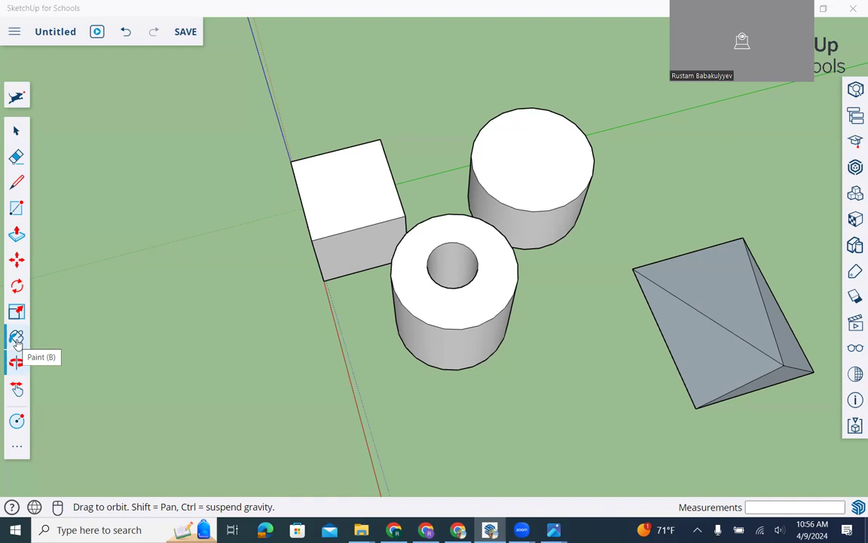
- With the Paint Bucket tool active, browse the material categories and enter Colors
{"action": "left_click", "coordinate": [17, 338]}
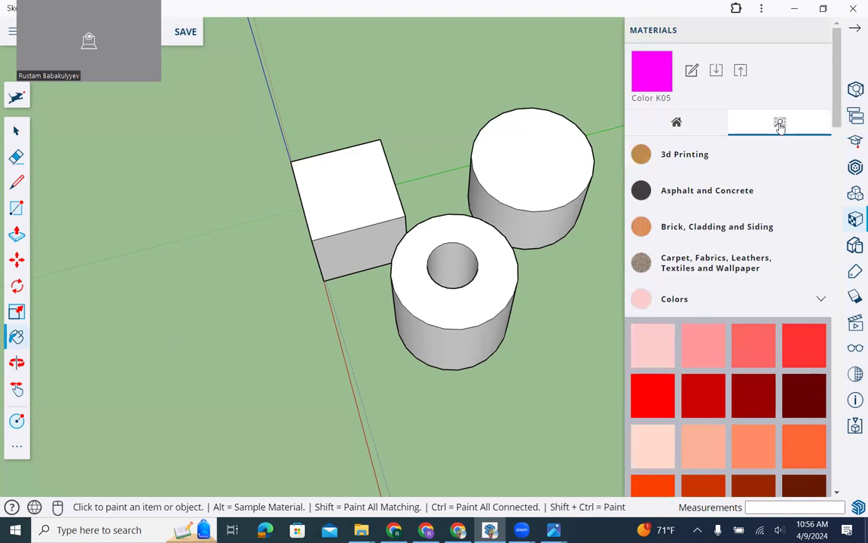
{"action": "left_click", "coordinate": [781, 120]}
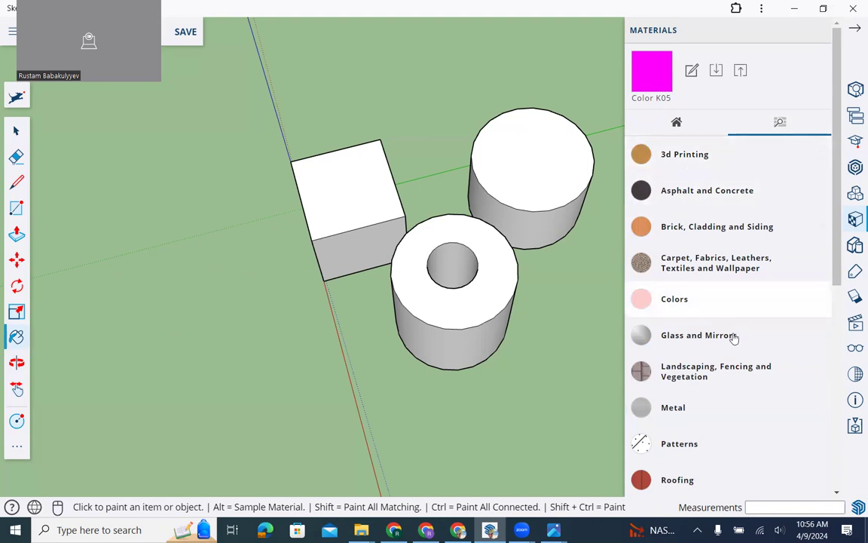
{"action": "left_click", "coordinate": [672, 374]}
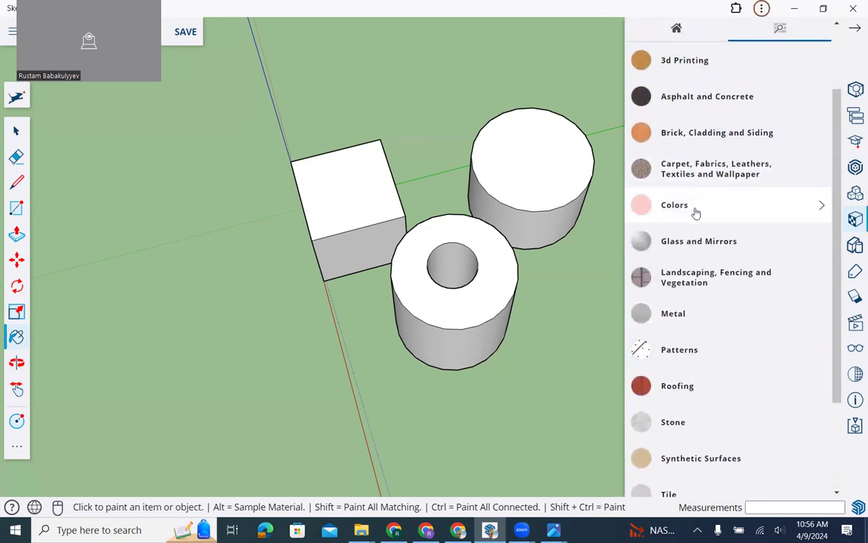
{"action": "left_click", "coordinate": [675, 205]}
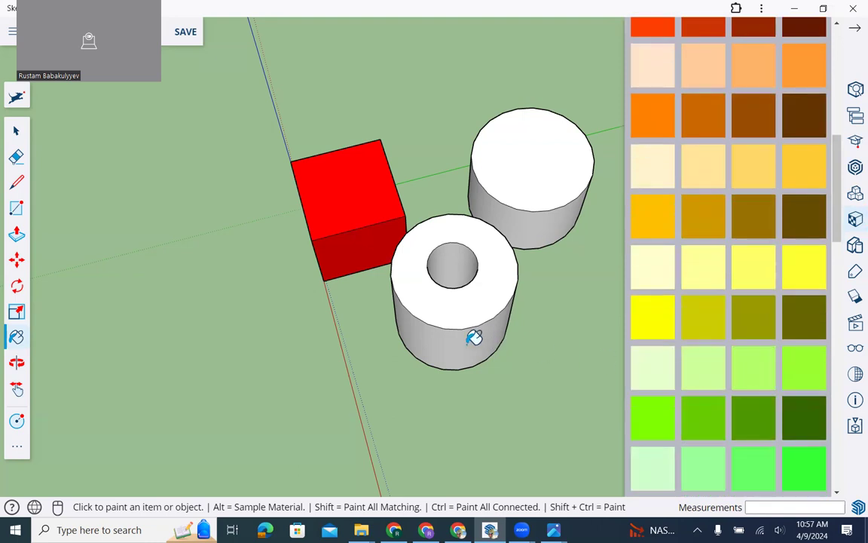
- Paint the tube light green and scroll the Colors swatches for further colours
{"action": "left_click", "coordinate": [754, 268]}
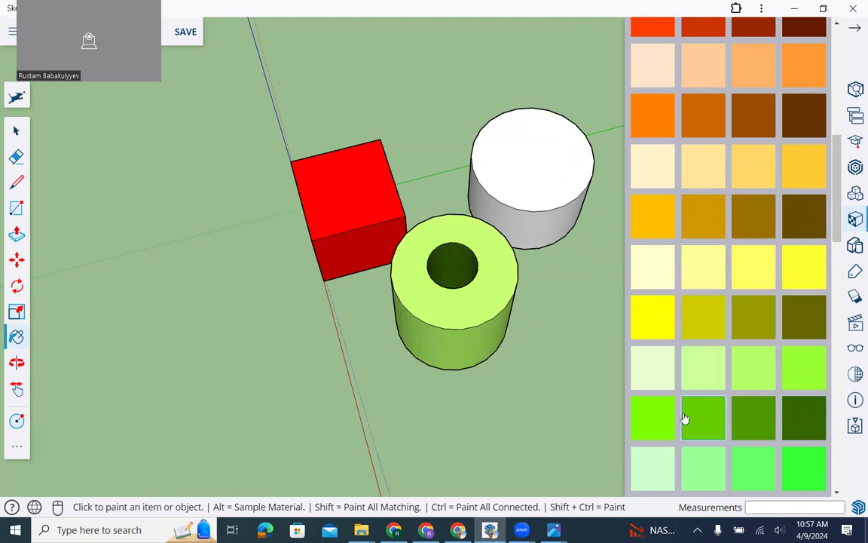
{"action": "scroll", "scroll_direction": "down", "scroll_amount": 3}
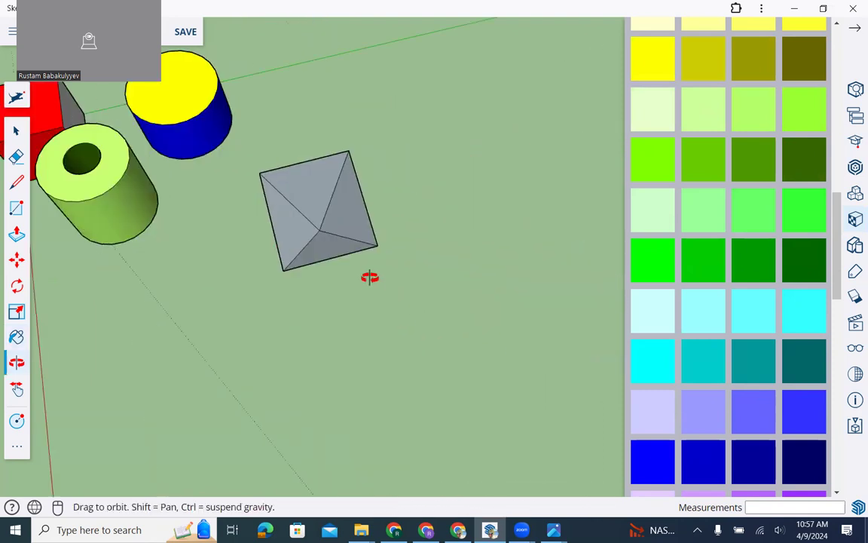
- Orbit to the pyramid and paint its faces purple and green
{"action": "left_click_drag", "start_coordinate": [371, 277], "coordinate": [529, 180]}
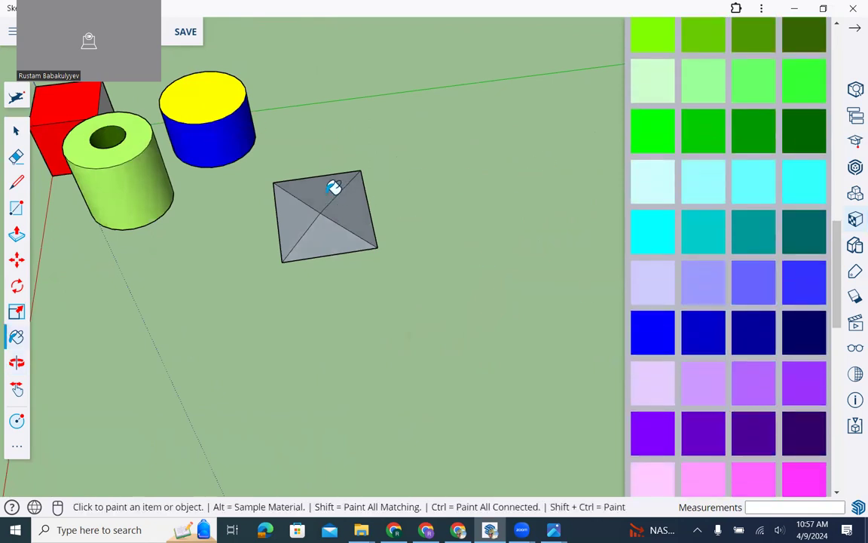
{"action": "left_click", "coordinate": [309, 189]}
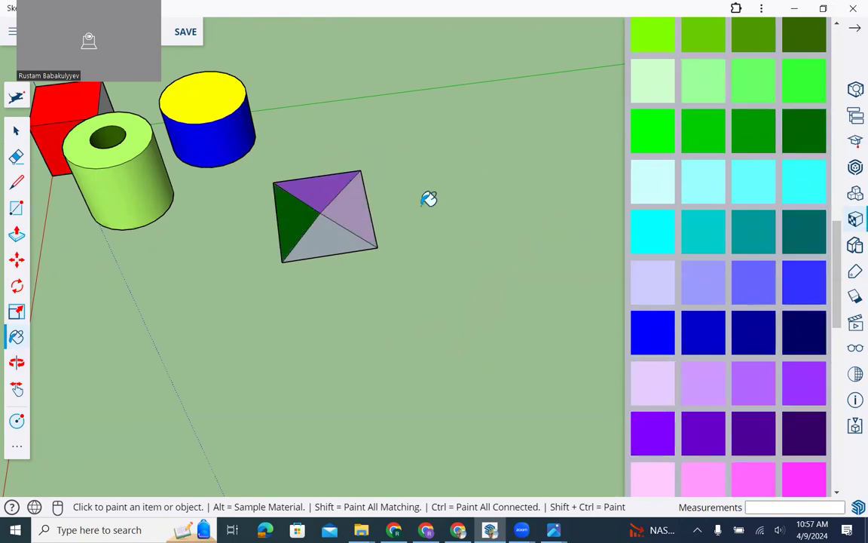
{"action": "left_click", "coordinate": [324, 241]}
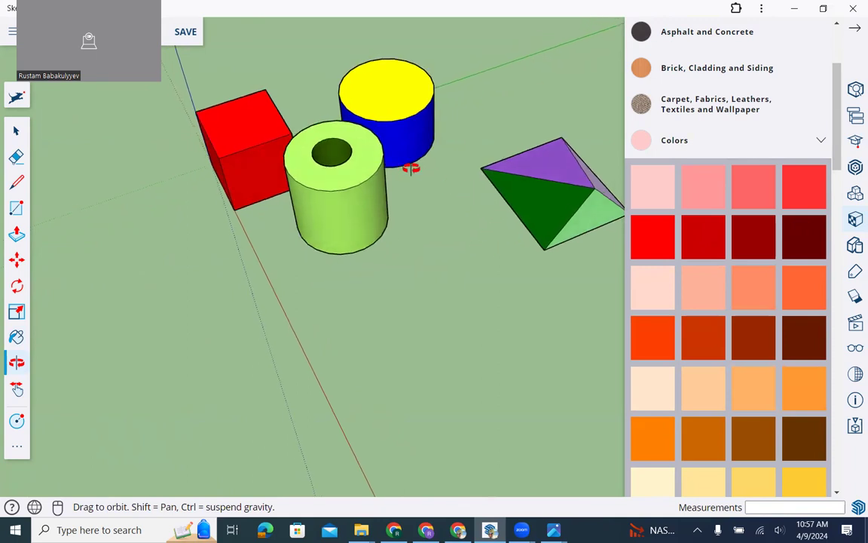
{"action": "mouse_move", "coordinate": [220, 354]}
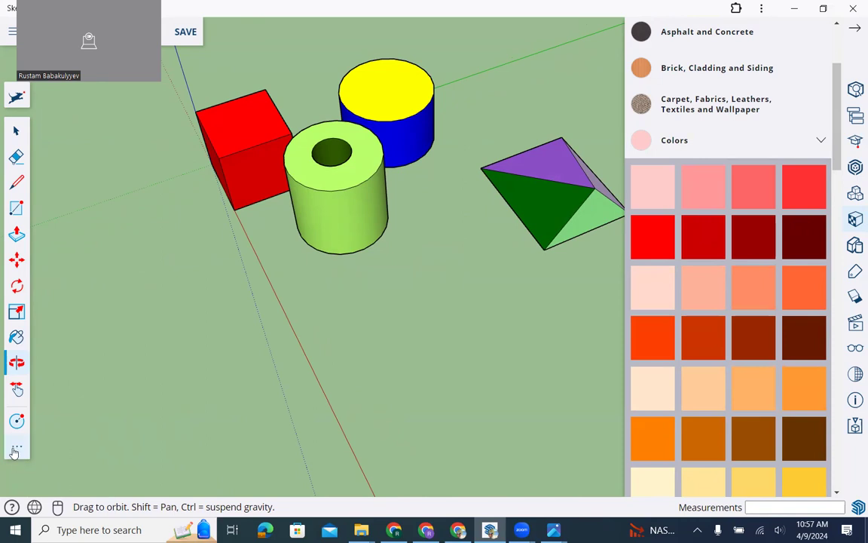
- Create a 3D Text object reading 'Rustam' from the full toolset and confirm it
{"action": "left_click", "coordinate": [13, 449]}
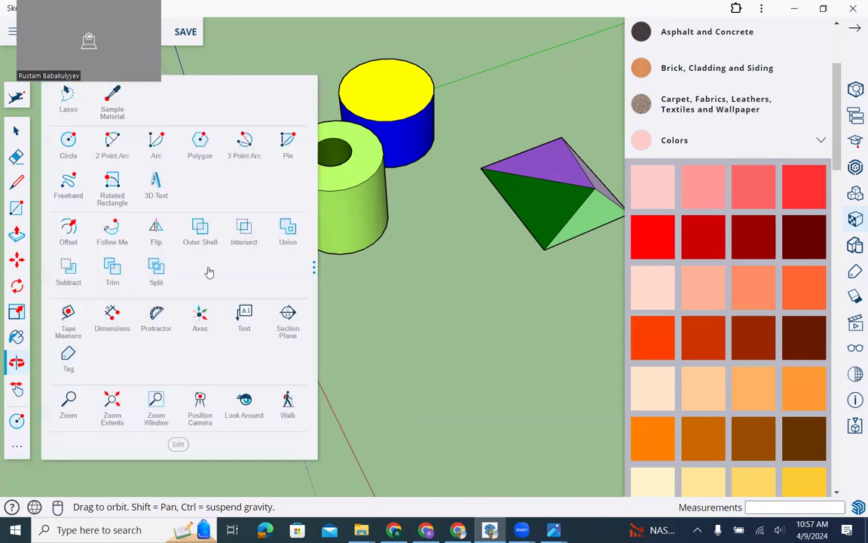
{"action": "mouse_move", "coordinate": [157, 184]}
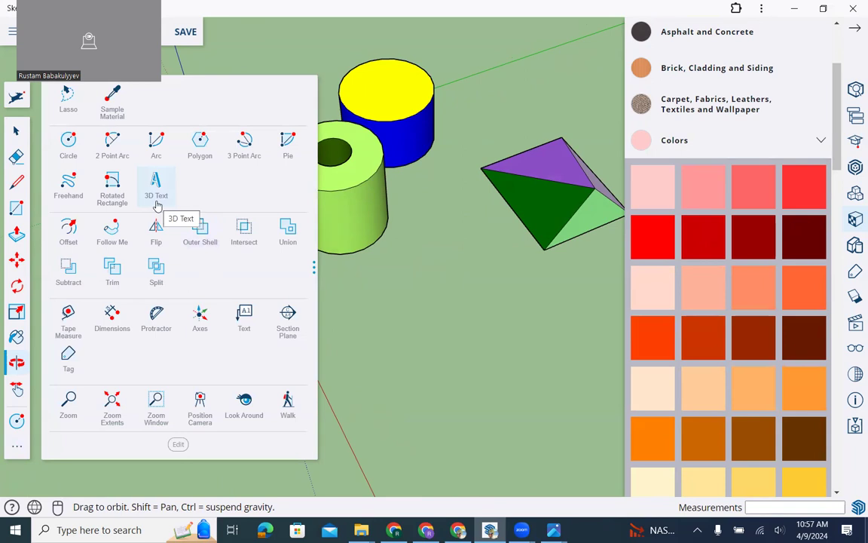
{"action": "left_click", "coordinate": [156, 184]}
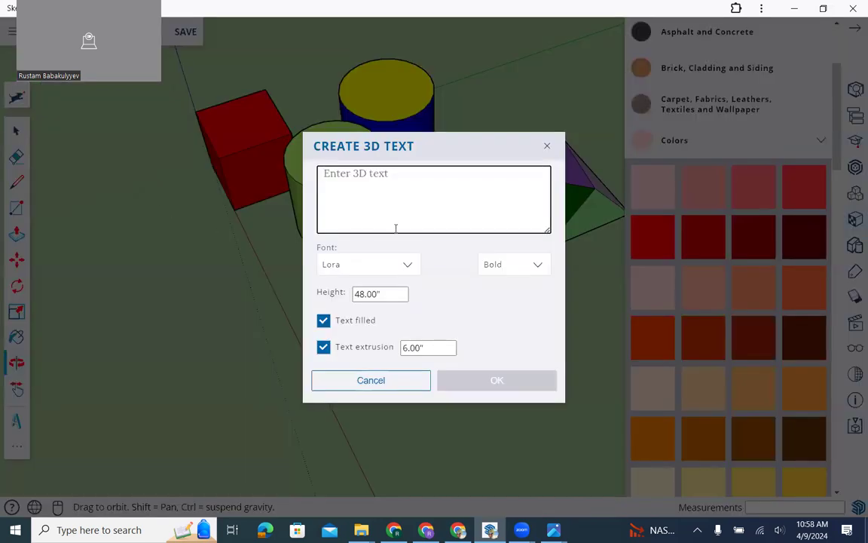
{"action": "type", "text": "Rusta"}
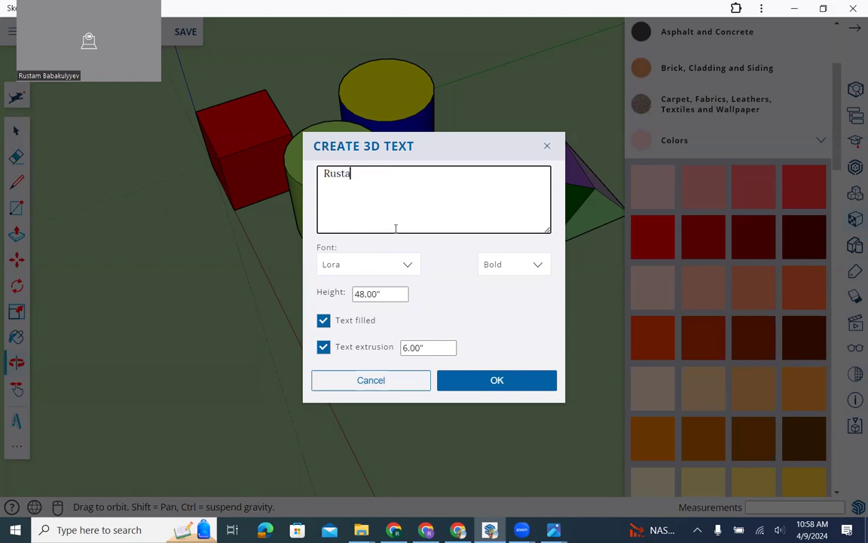
{"action": "type", "text": "m"}
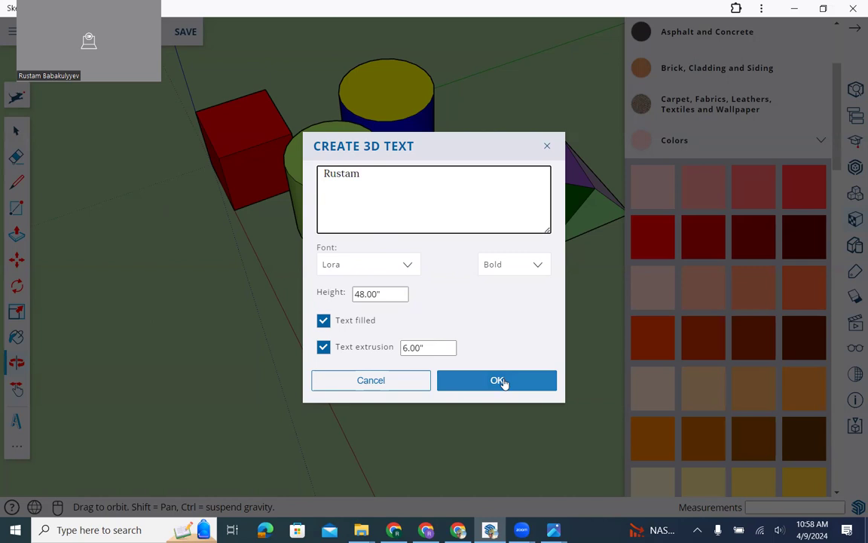
{"action": "left_click", "coordinate": [497, 380]}
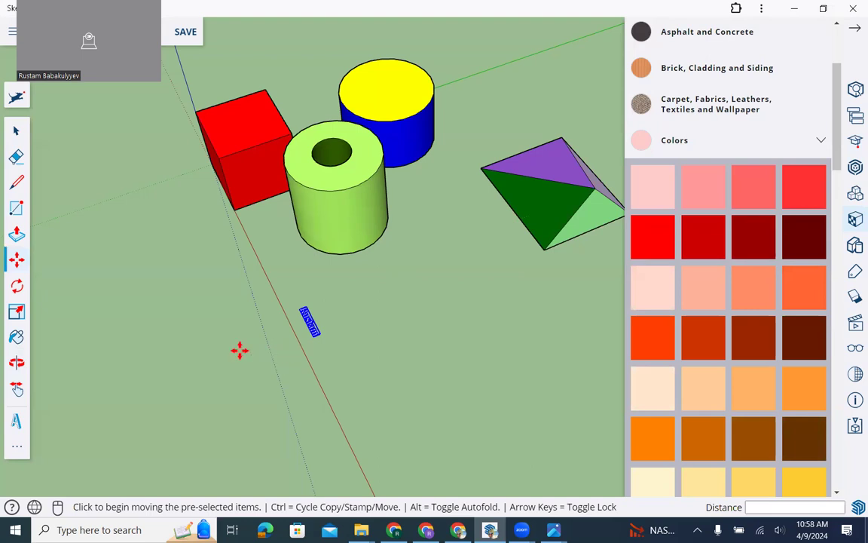
{"action": "mouse_move", "coordinate": [368, 416]}
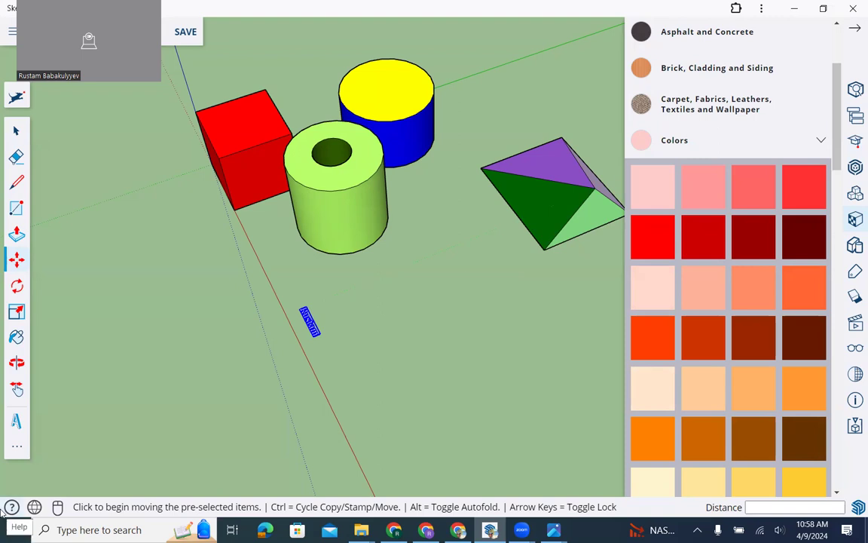
{"action": "mouse_move", "coordinate": [57, 481]}
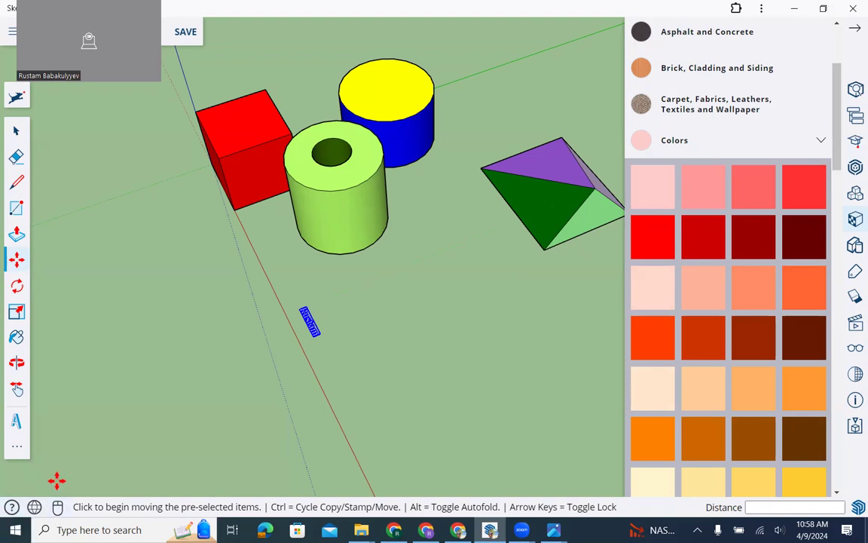
- Place the Rustam text on the ground and scale it about 5.8 times with a corner grip
{"action": "left_click", "coordinate": [17, 311]}
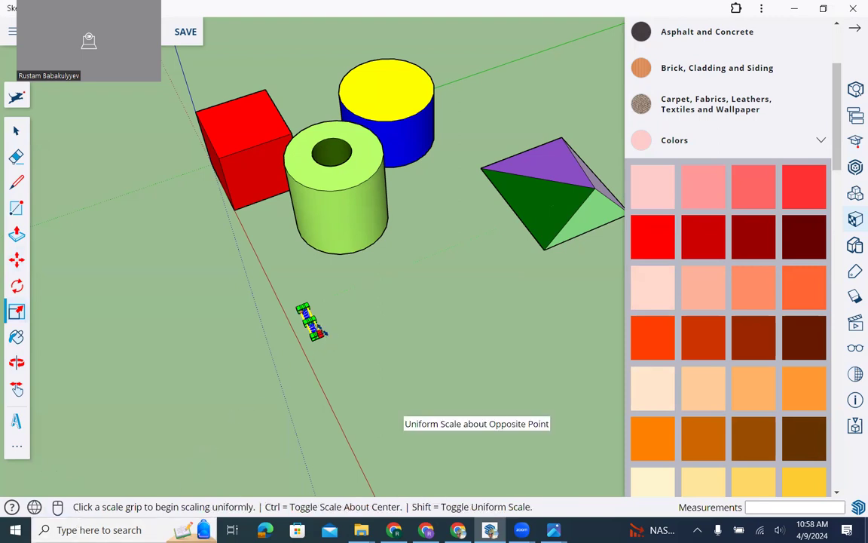
{"action": "left_click_drag", "start_coordinate": [319, 335], "coordinate": [434, 468]}
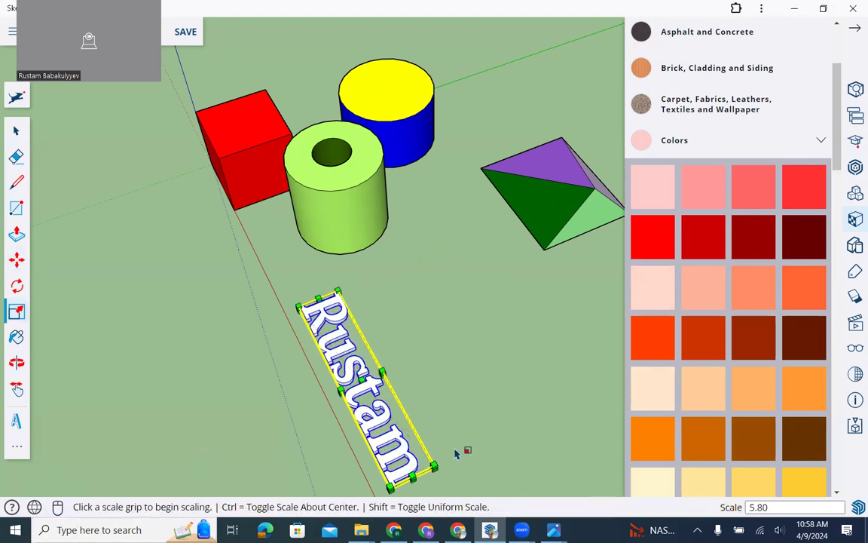
{"action": "mouse_move", "coordinate": [484, 184]}
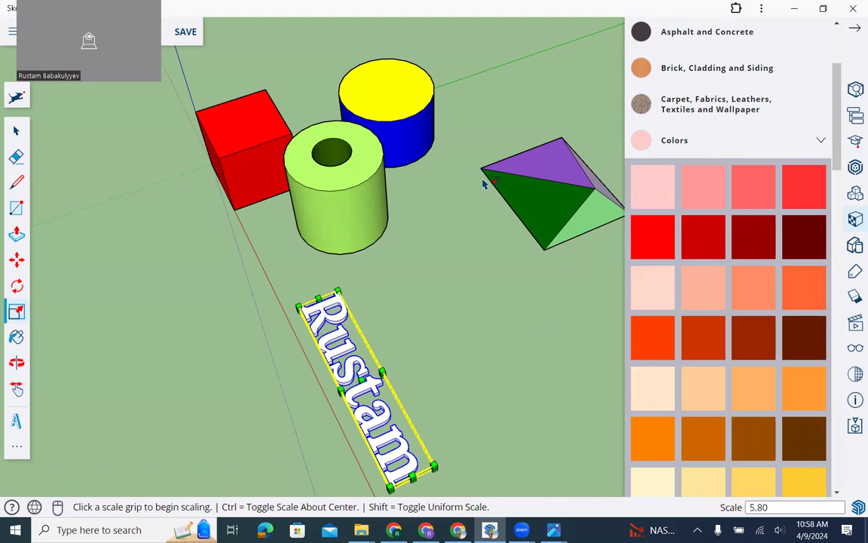
{"action": "mouse_move", "coordinate": [430, 344]}
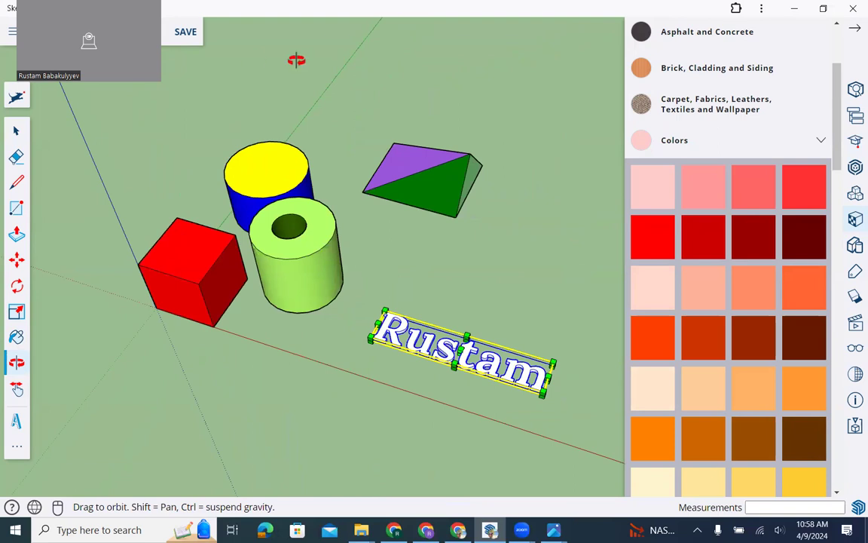
{"action": "mouse_move", "coordinate": [621, 61]}
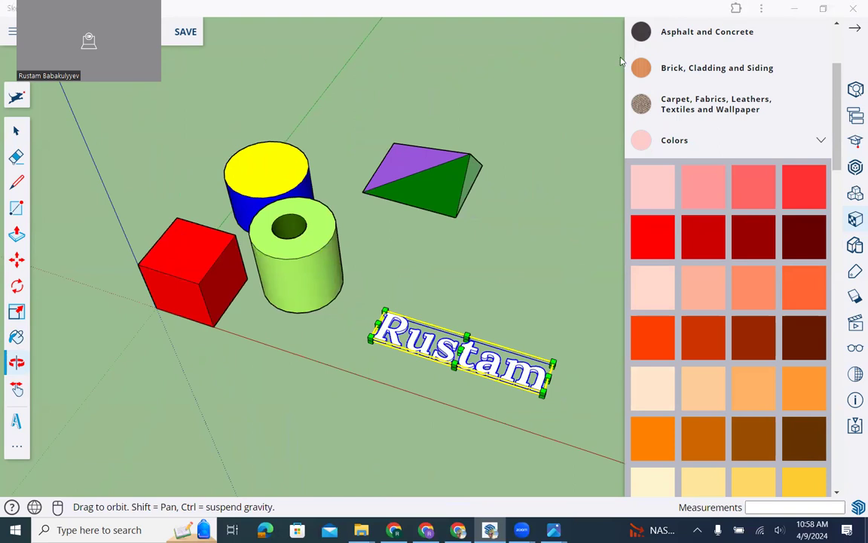